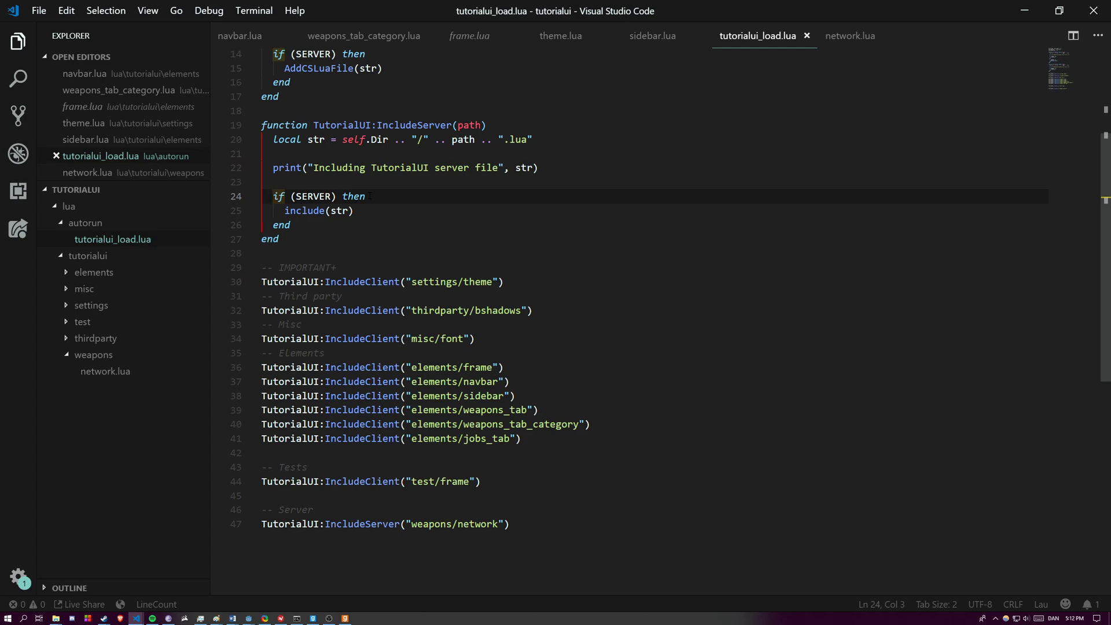
# Step: Review tutorialui_load.lua's IncludeClient and IncludeServer functions, then open weapons/network.lua
pyautogui.scroll(3)
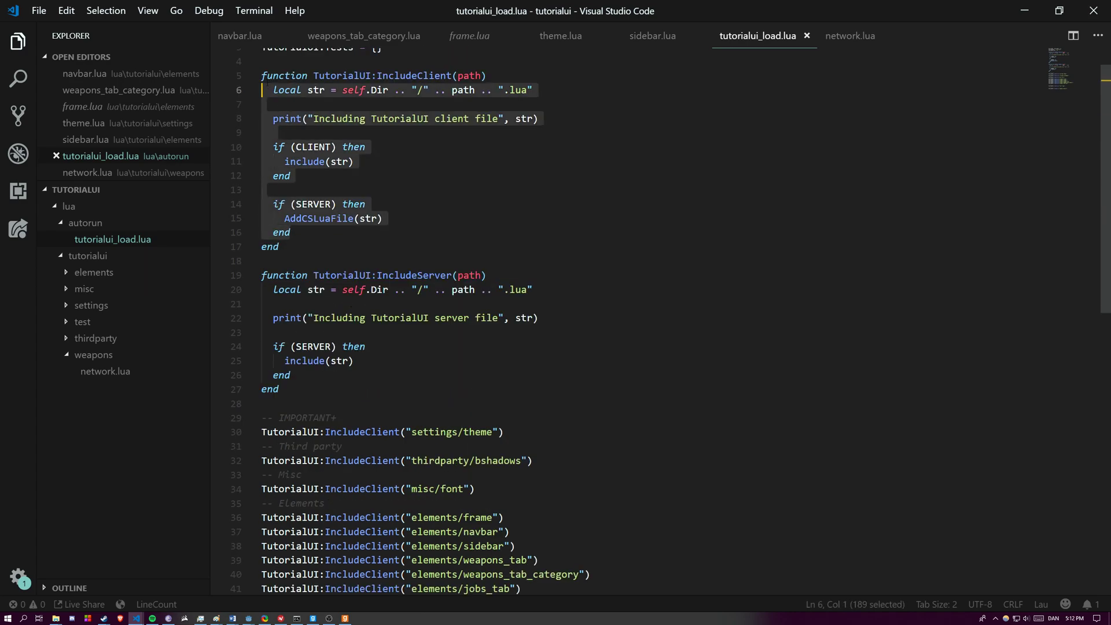
pyautogui.click(385, 219)
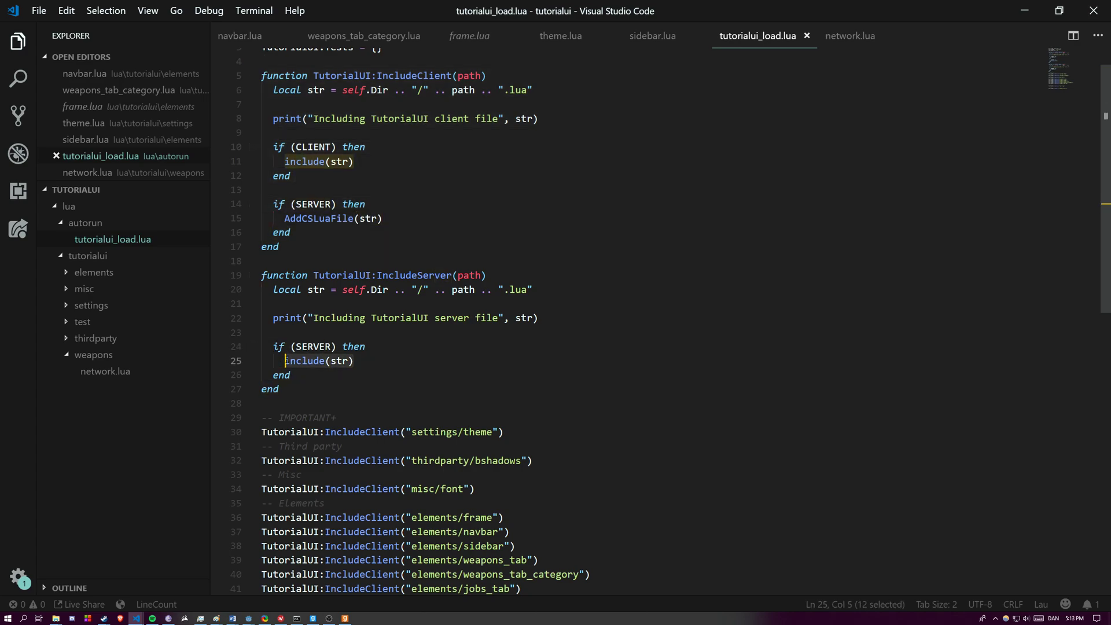
pyautogui.click(306, 218)
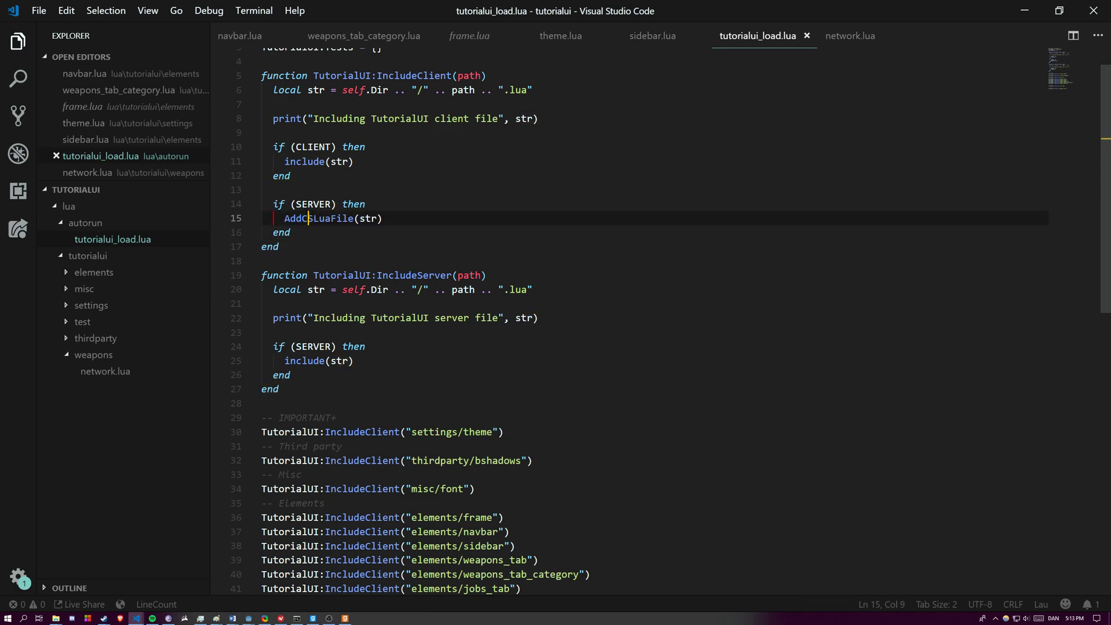
pyautogui.scroll(-3)
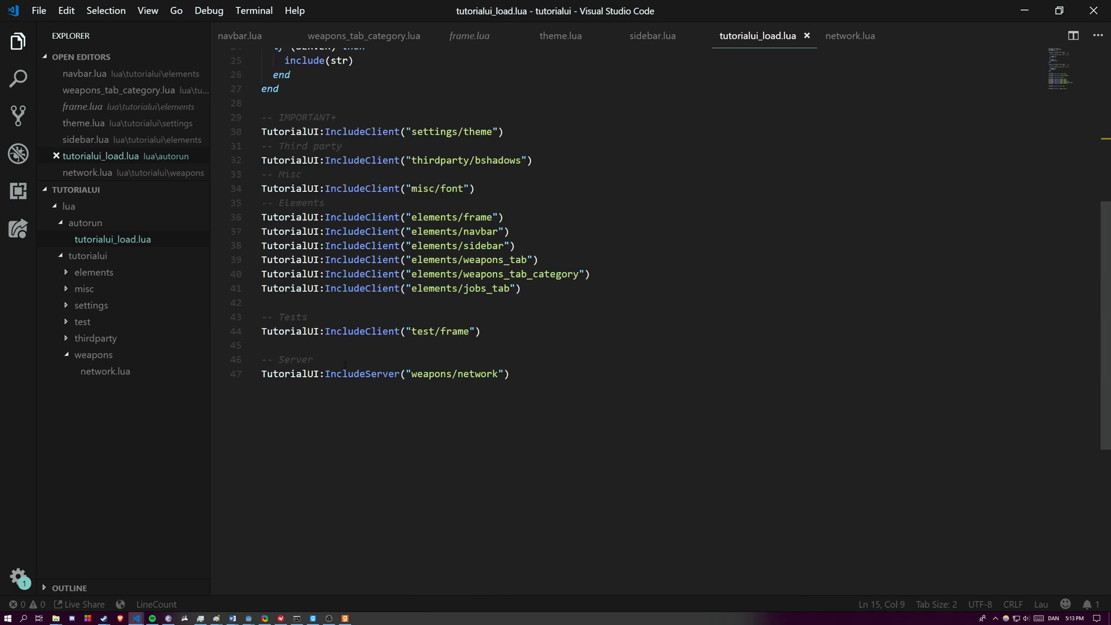
pyautogui.click(509, 375)
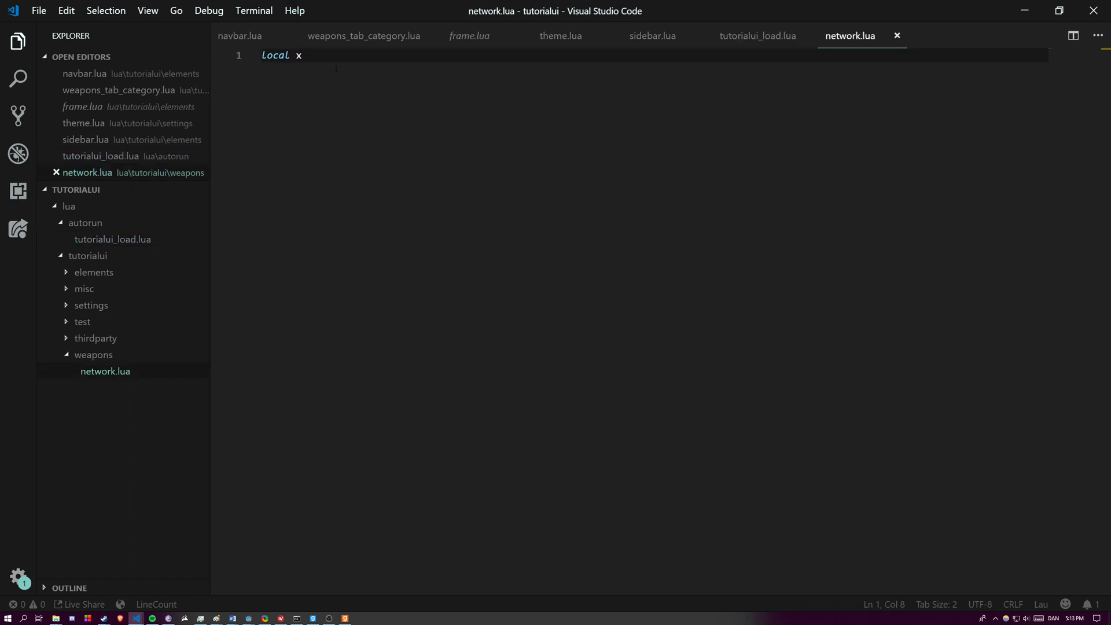
pyautogui.click(315, 618)
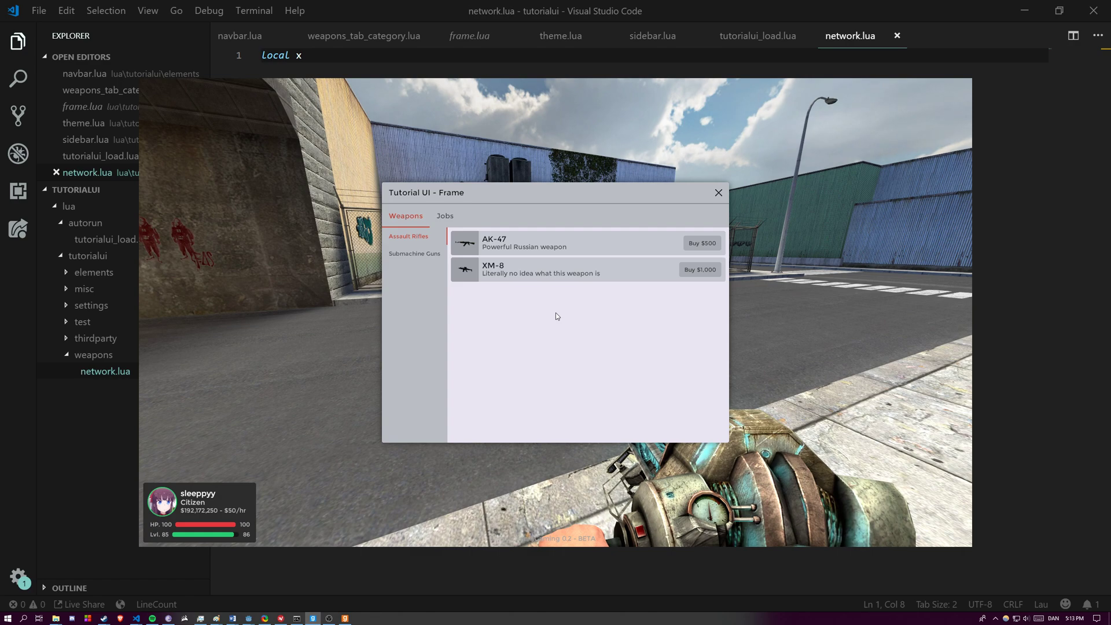
pyautogui.moveTo(684, 263)
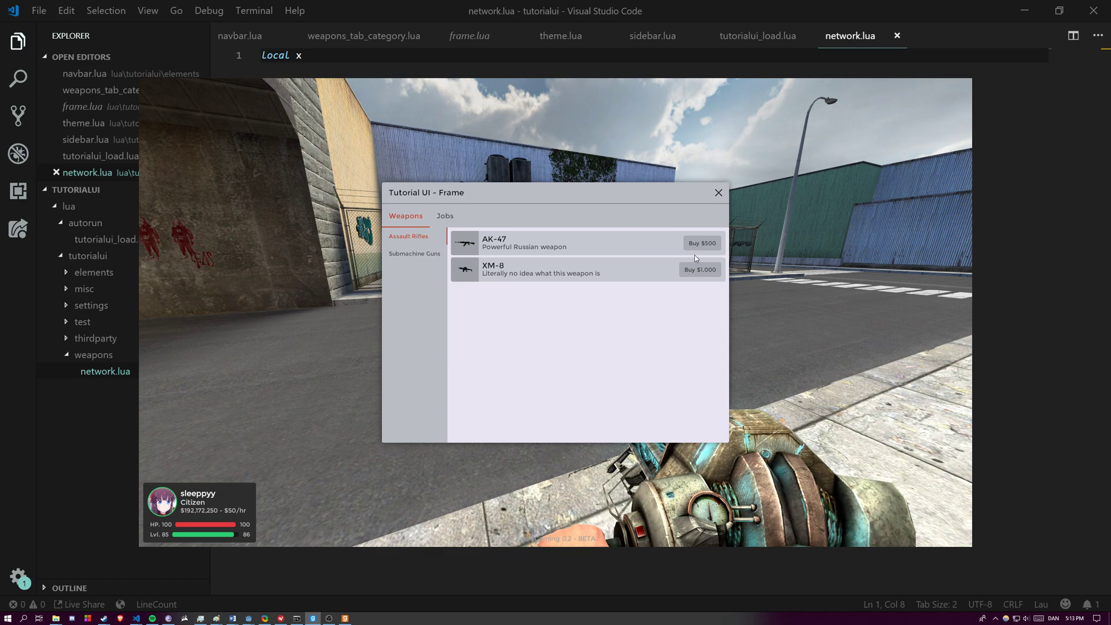
pyautogui.click(718, 192)
pyautogui.write('u')
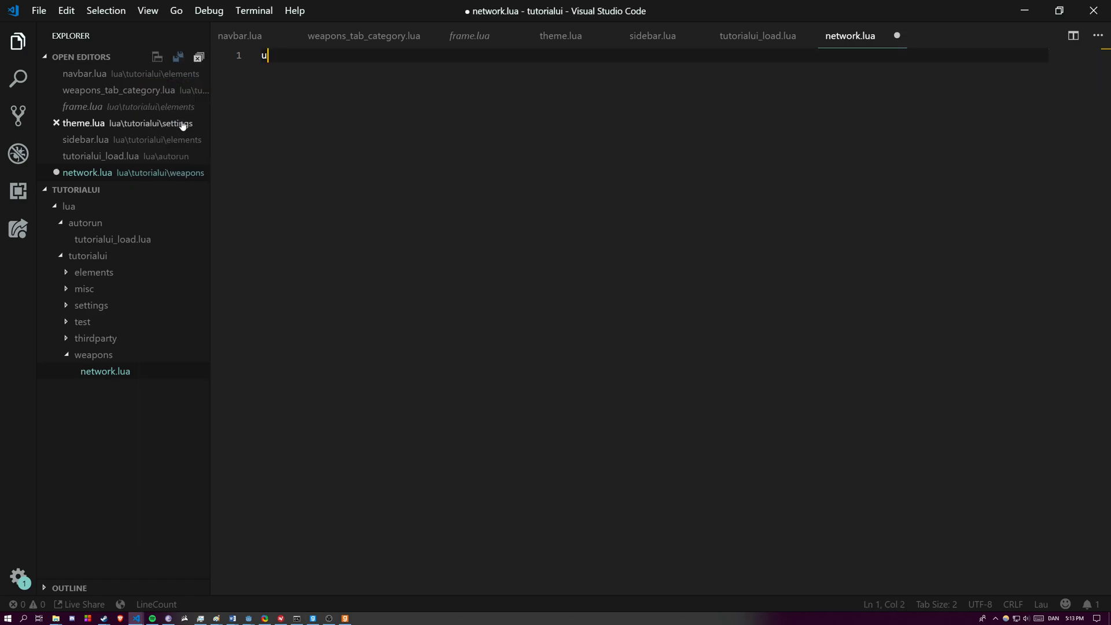
# Step: Add util.AddNetworkString("Weapons.Purchase") and an empty net.Receive handler taking len and ply
pyautogui.write('til.AddNetworks')
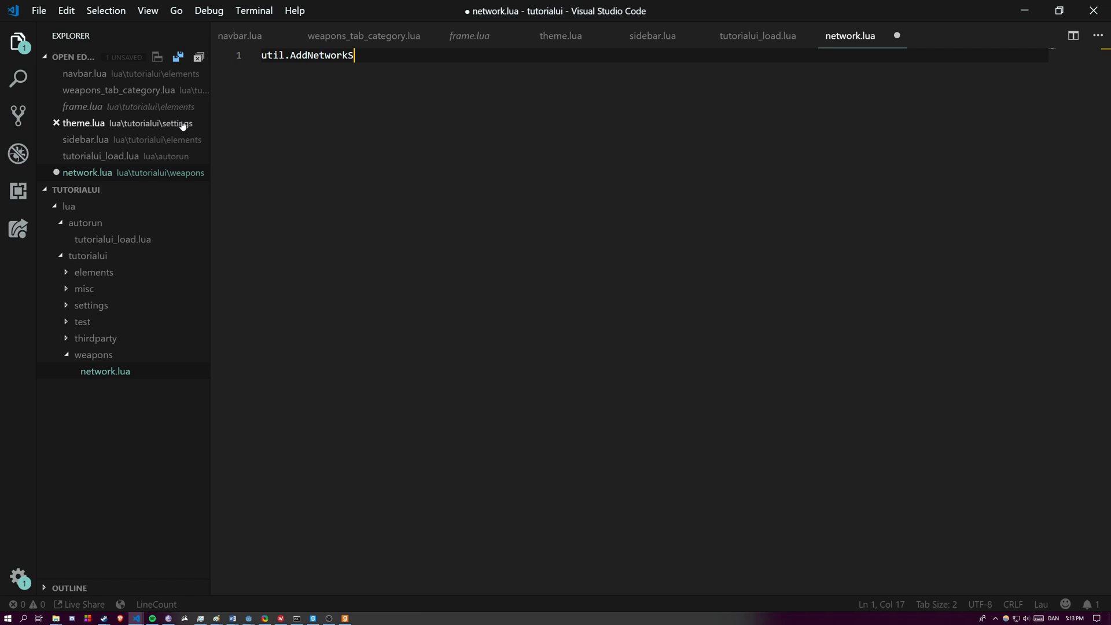
pyautogui.write('String("W')
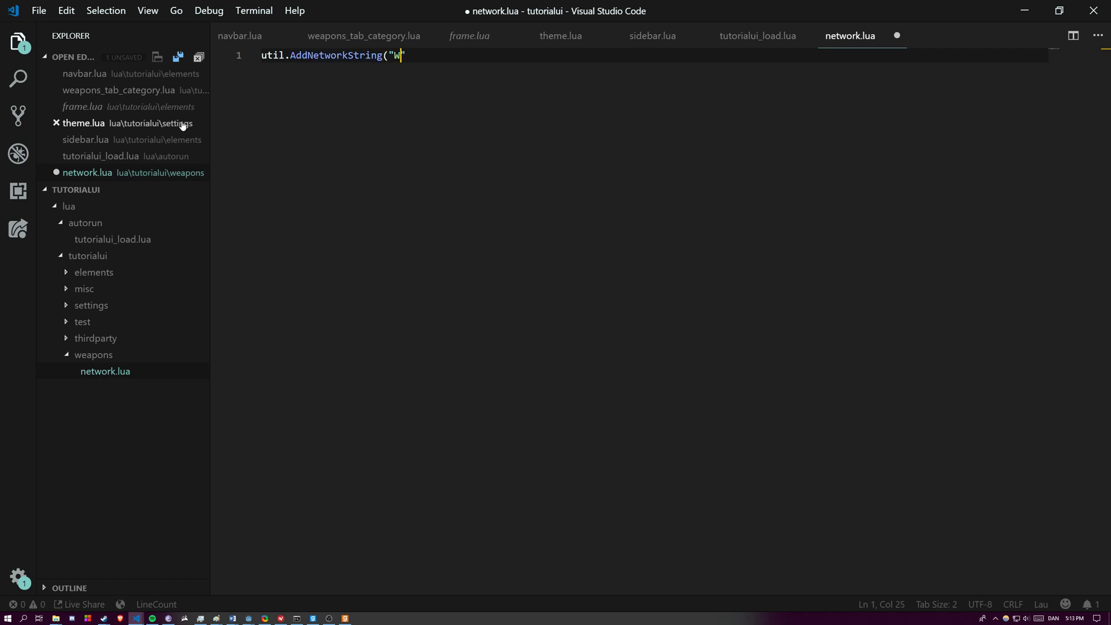
pyautogui.write('eapons.PU')
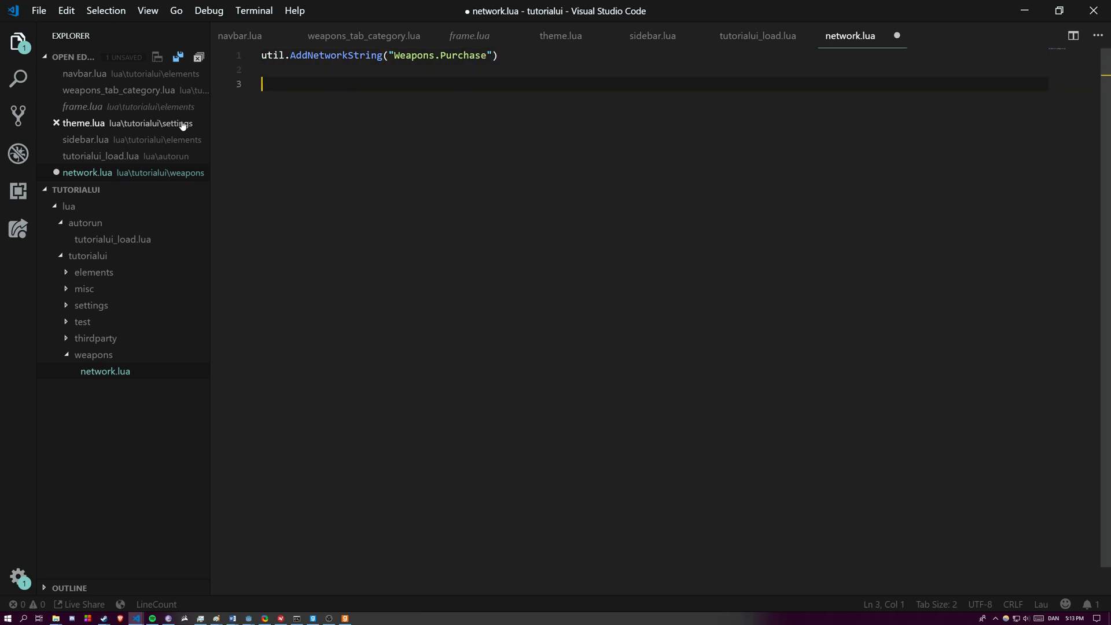
pyautogui.press('ctrl+s')
pyautogui.write('net.Receive("Weapons.Purchase", function(len, ply)')
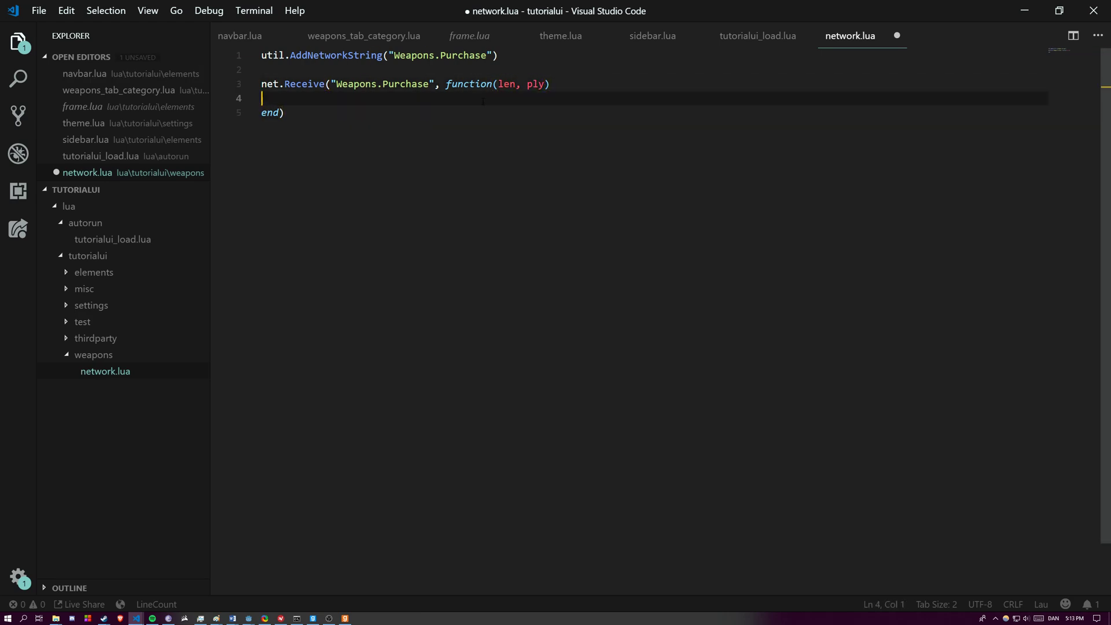
pyautogui.press('Tab')
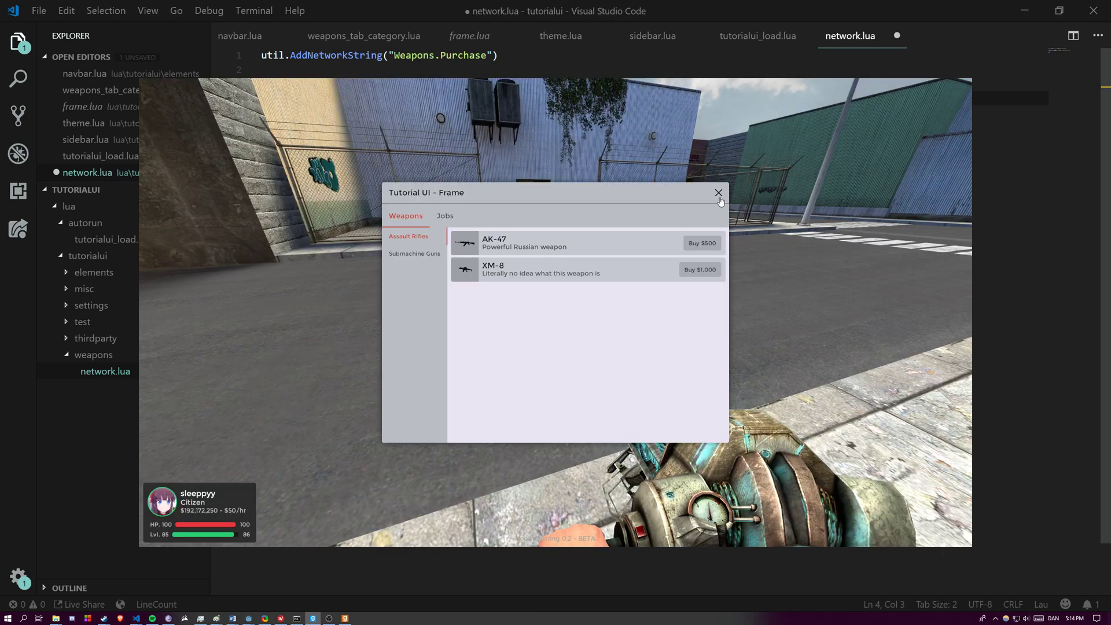
pyautogui.moveTo(500, 250)
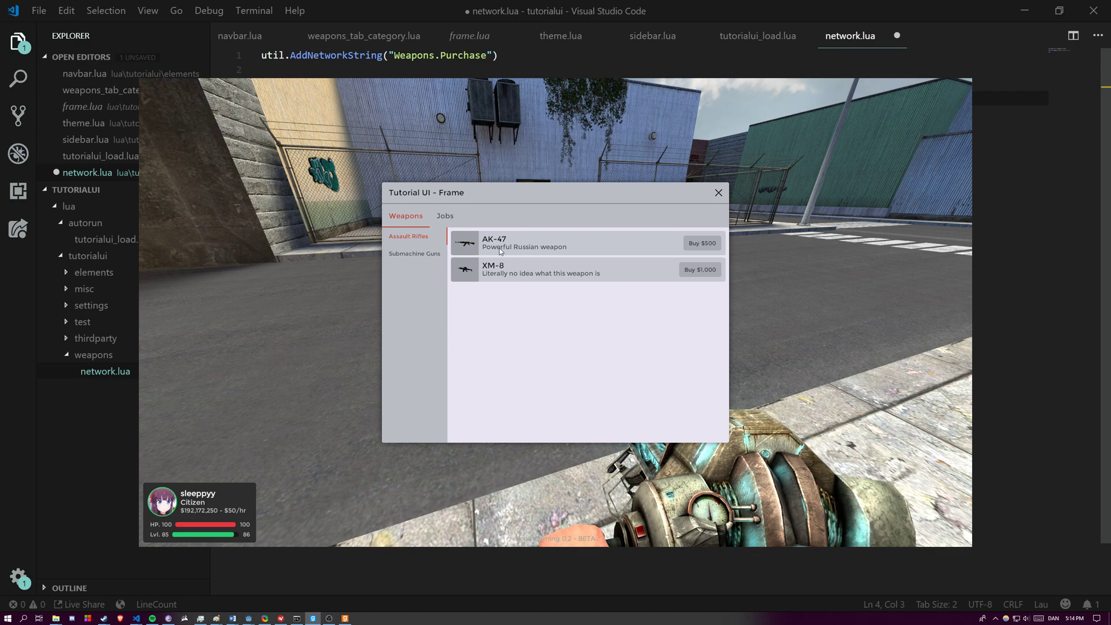
pyautogui.moveTo(83, 295)
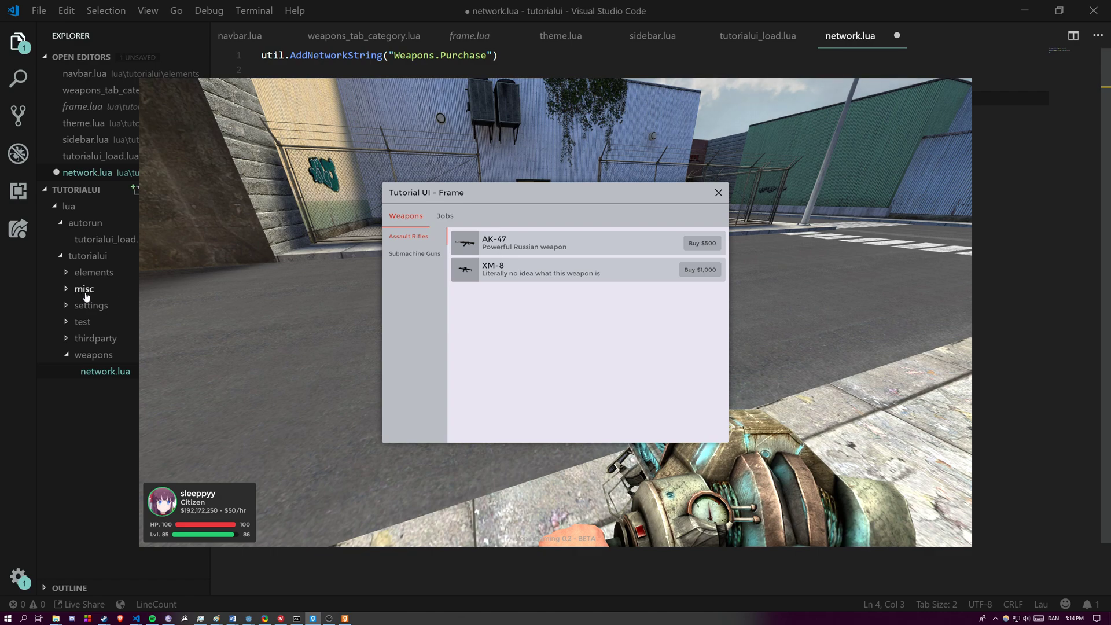
# Step: Open weapons_tab.lua and move the AK-47/XM-8 TutorialUI.Weapons table into tutorialui_load.lua
pyautogui.click(91, 305)
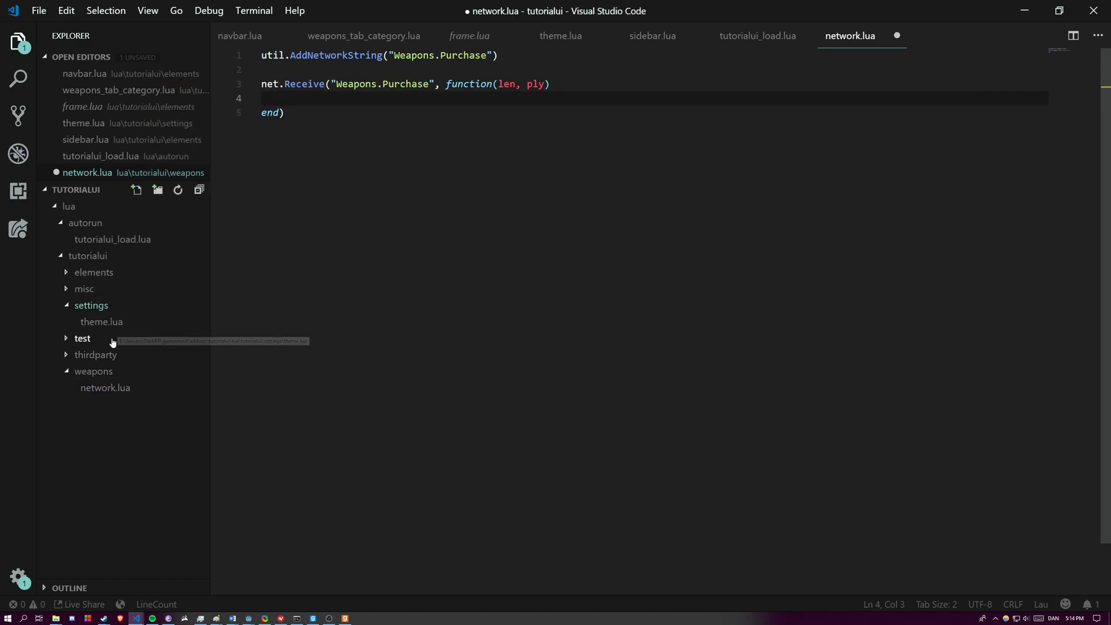
pyautogui.click(94, 272)
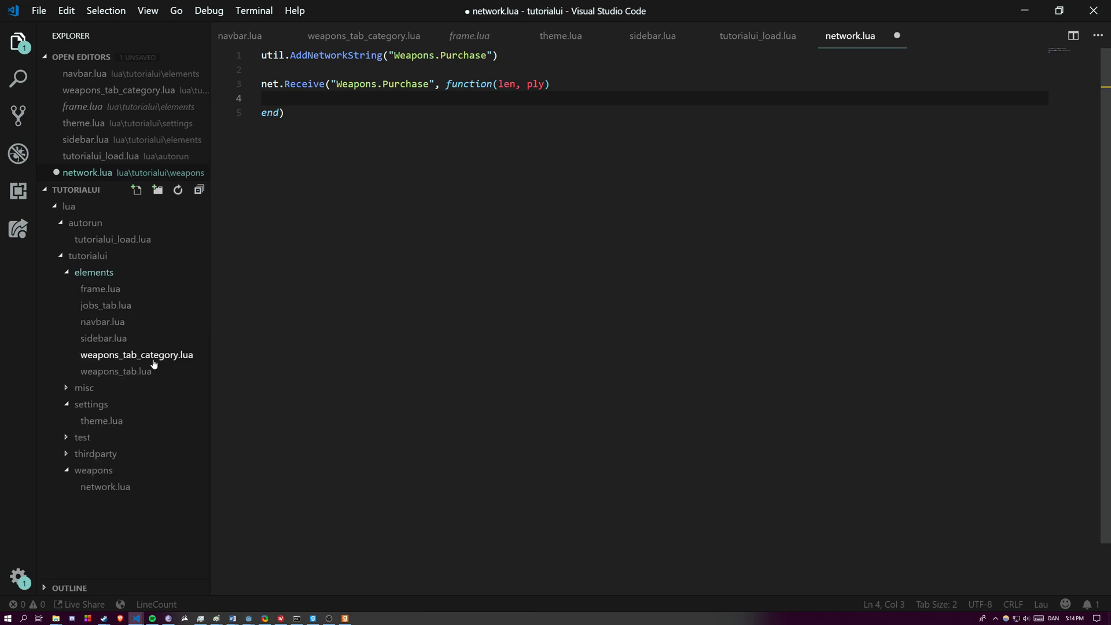
pyautogui.click(116, 372)
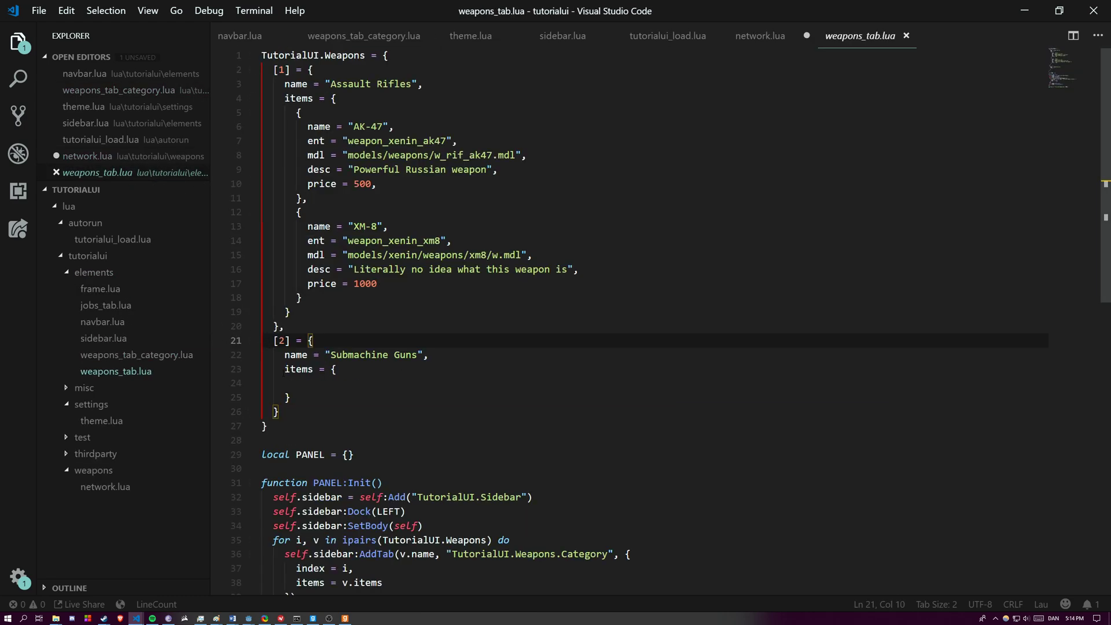
pyautogui.click(286, 397)
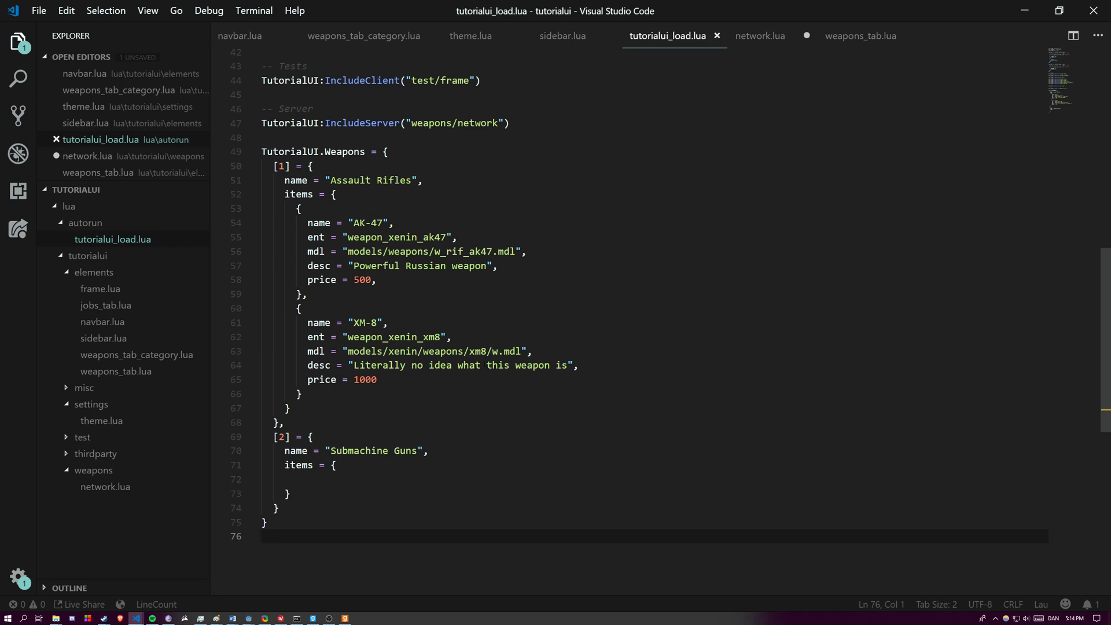
pyautogui.scroll(3)
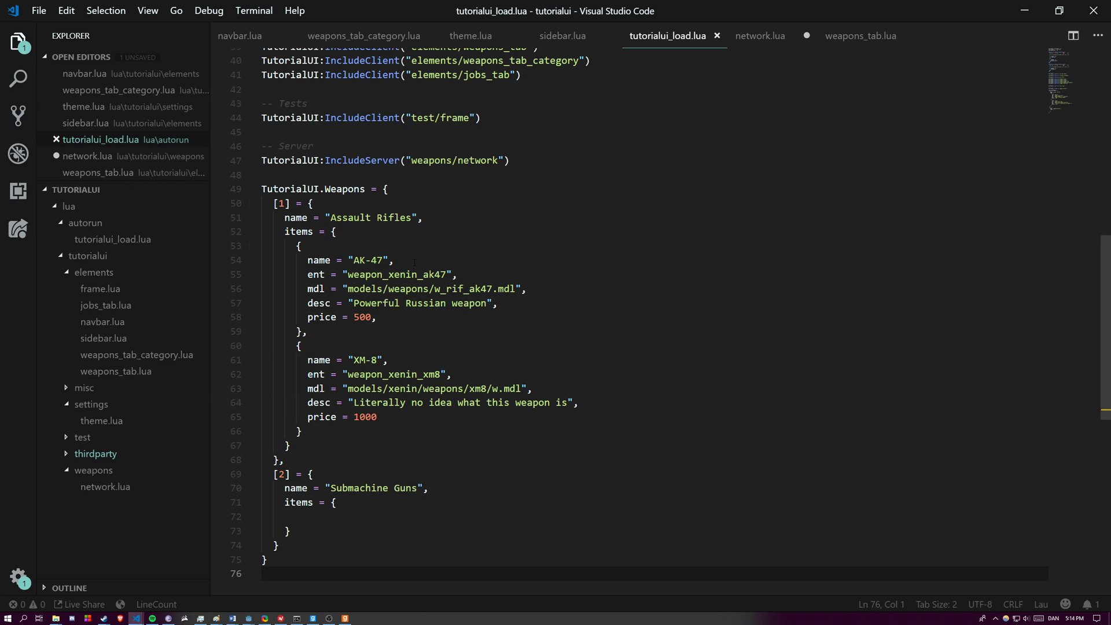
pyautogui.doubleClick(401, 275)
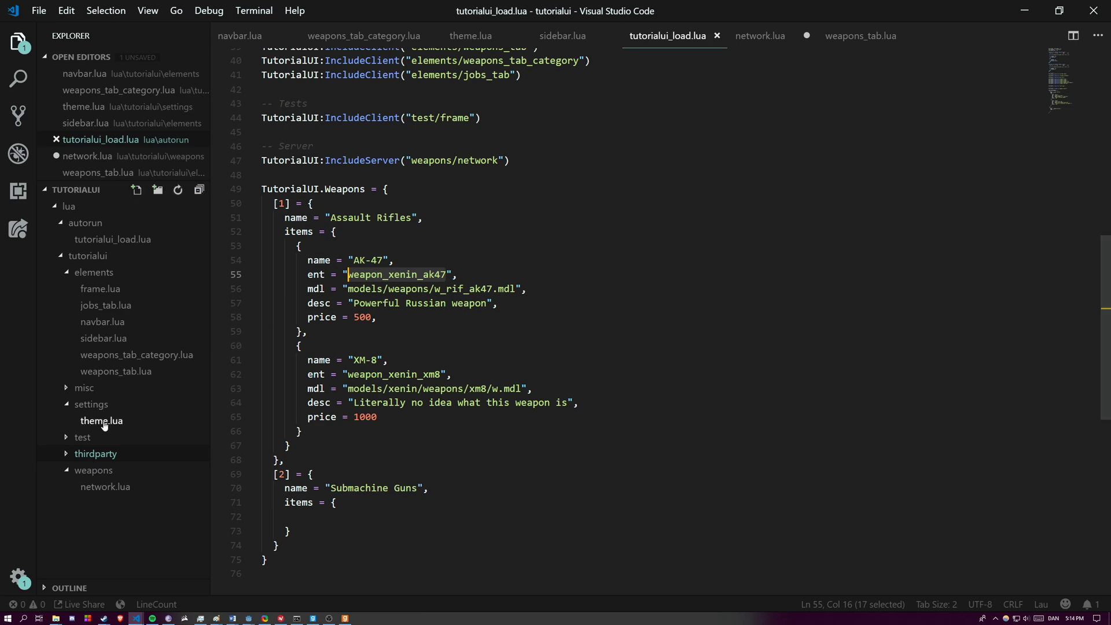
pyautogui.moveTo(103, 338)
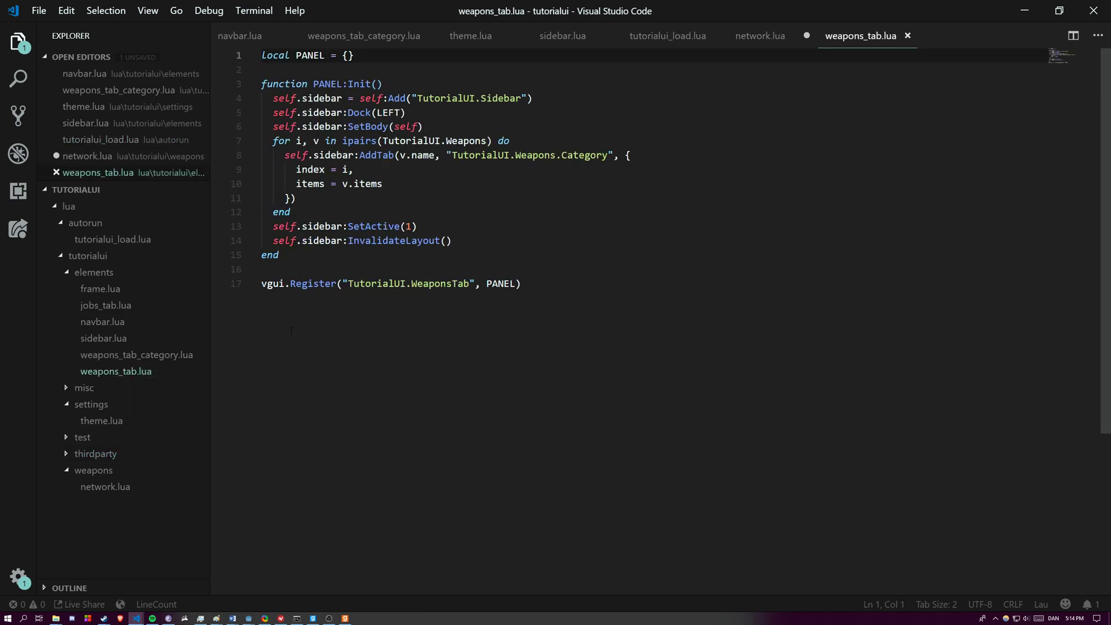
# Step: In weapons_tab_category.lua, add panel.buy.DoClick = function(pnl) end and begin a net.Start call
pyautogui.click(363, 36)
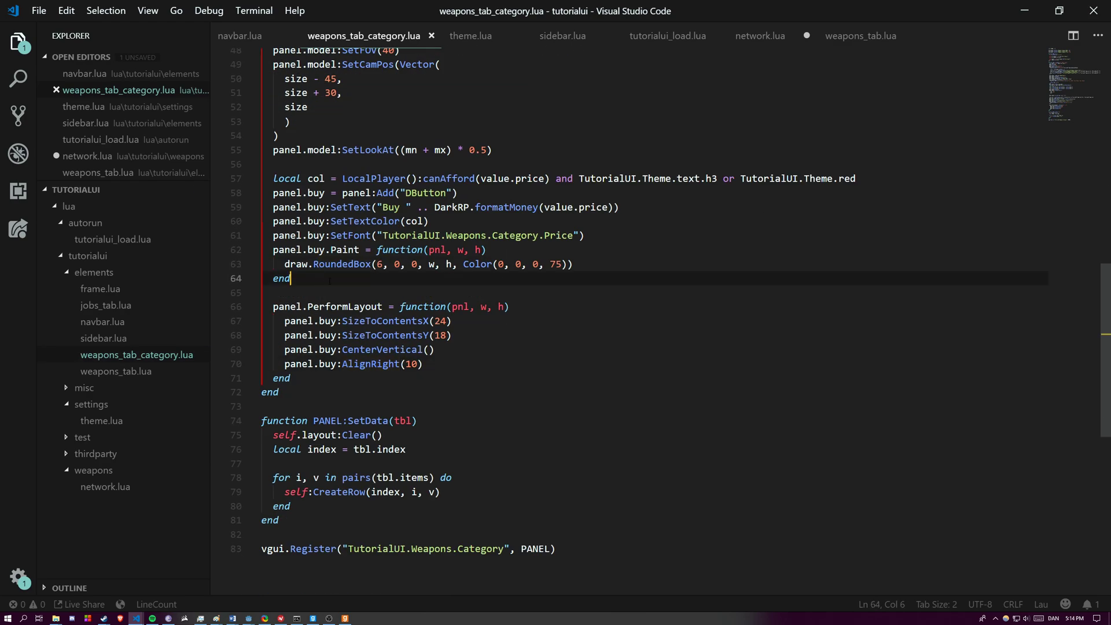
pyautogui.write('panel.buy.DoClick = function(pnl')
pyautogui.write('end')
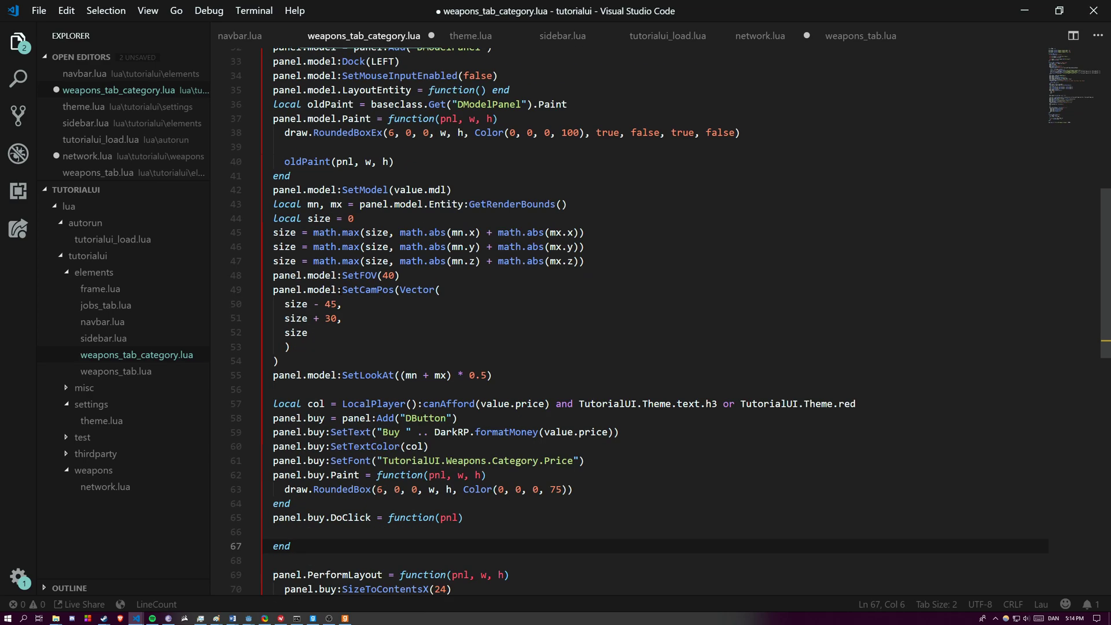
pyautogui.scroll(3)
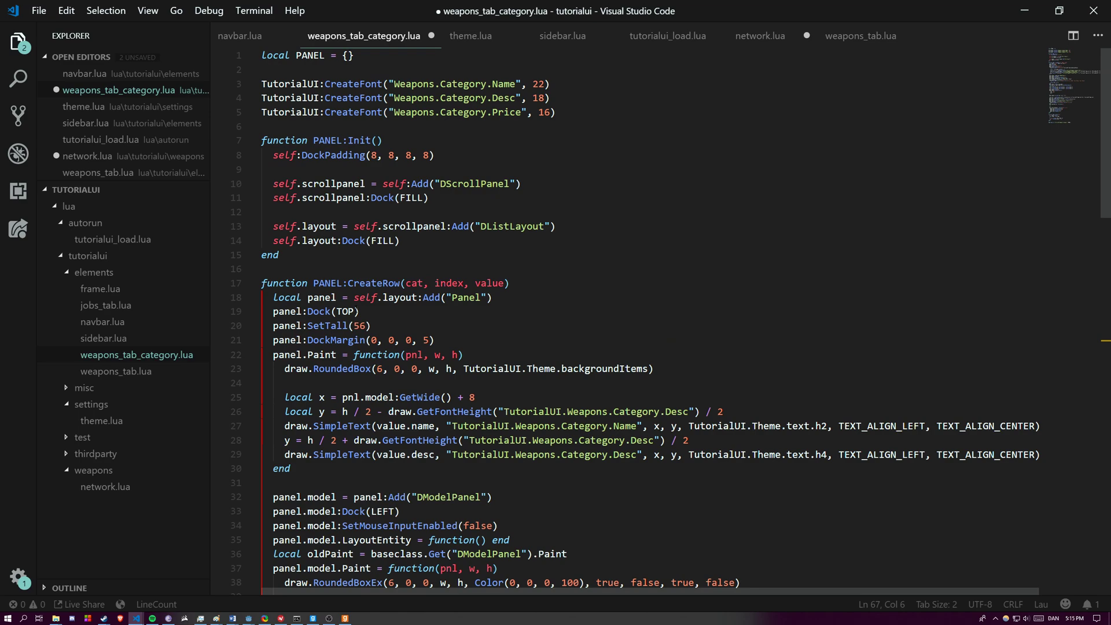
pyautogui.scroll(-3)
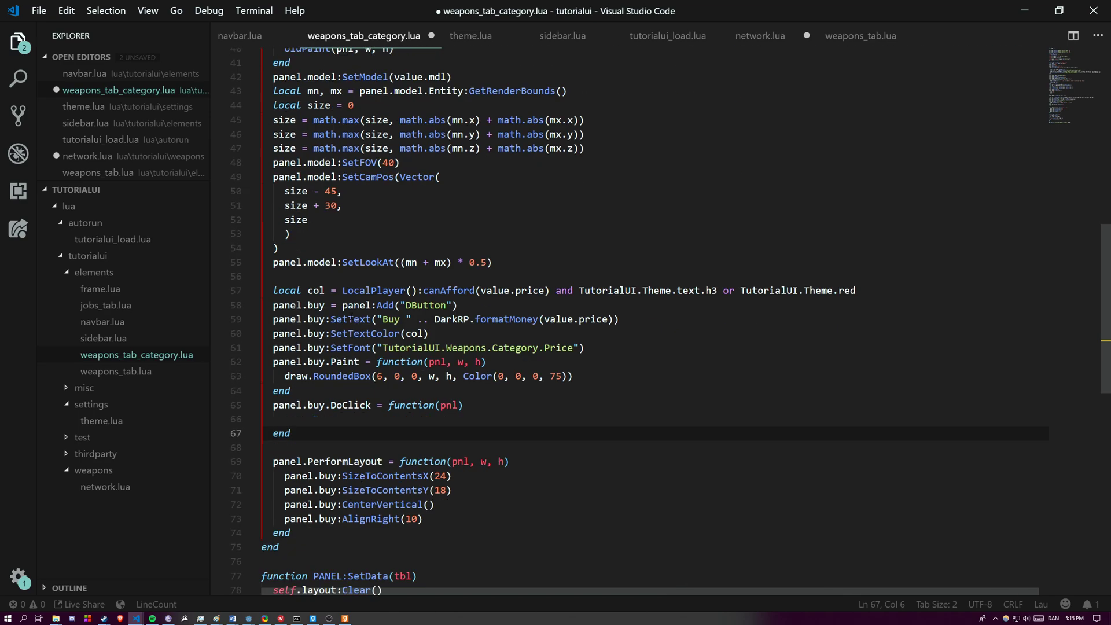
pyautogui.write('net.Start("')
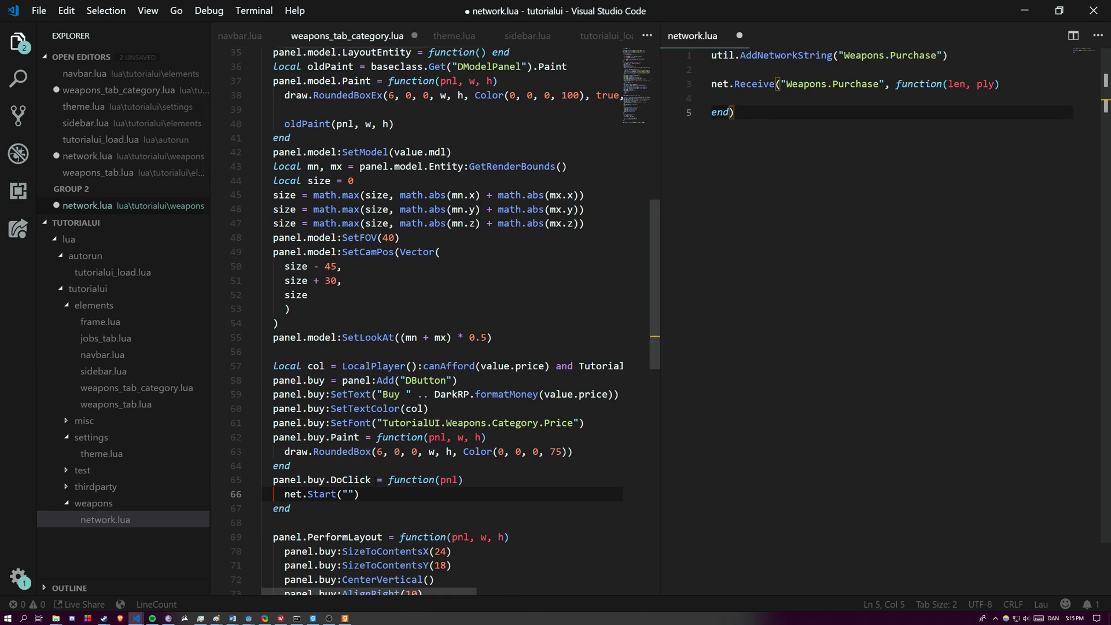
# Step: Fill DoClick with cat/itemId locals, net.Start("Weapons.Purchase"), net.WriteUInt(cat) and net.SendToServer()
pyautogui.write('Weapons.')
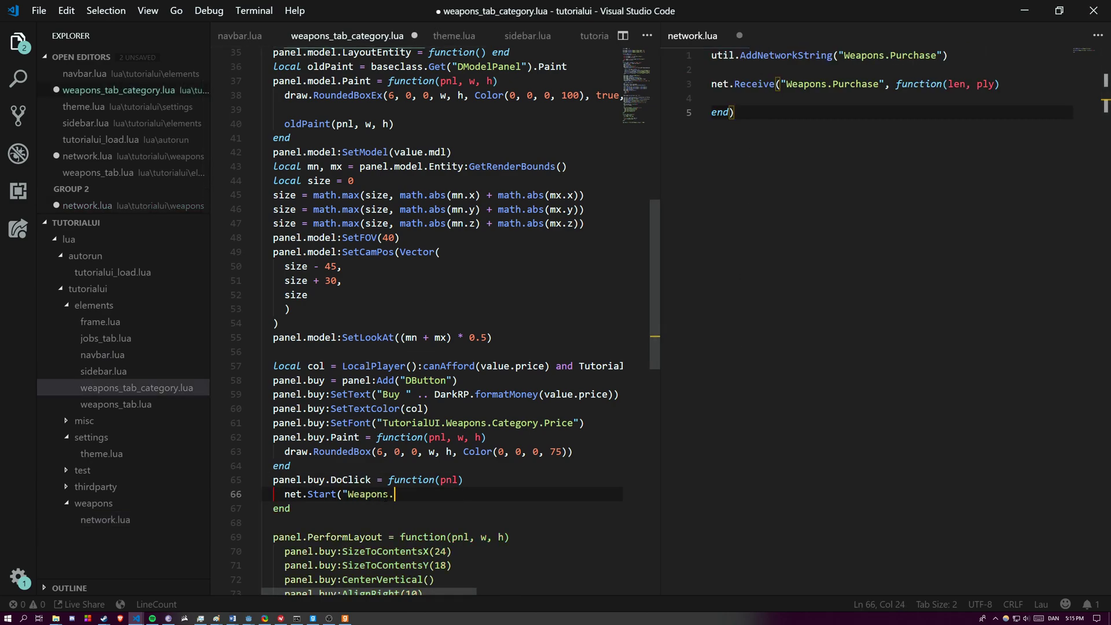
pyautogui.write('net.SendToServer(')
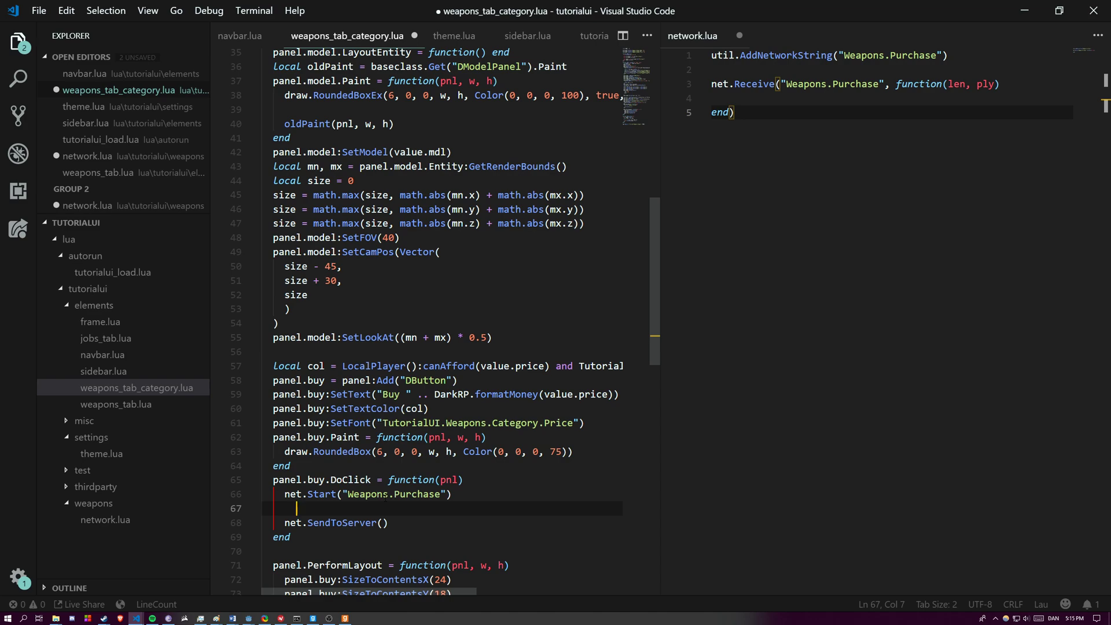
pyautogui.write('local cat =')
pyautogui.write('net.WriteUInt')
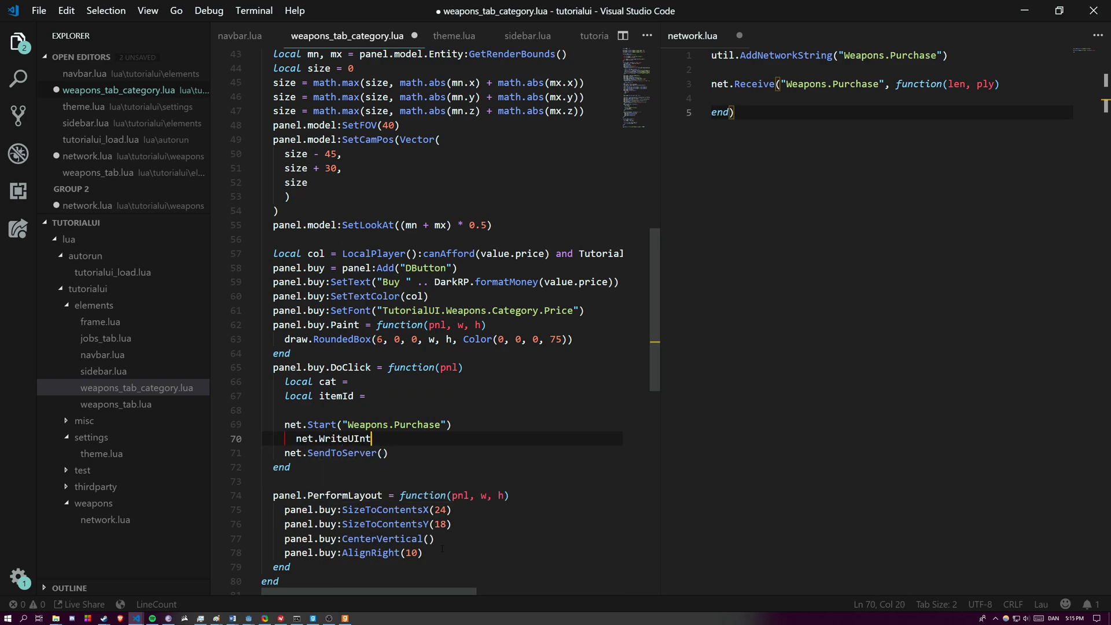
pyautogui.write('()')
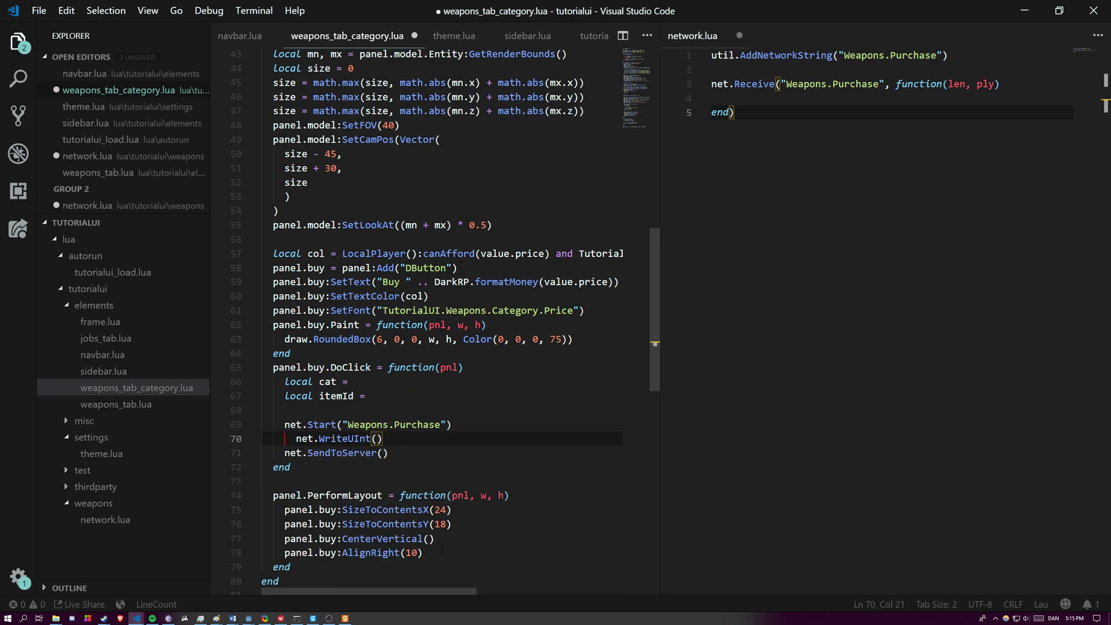
pyautogui.write('cat,')
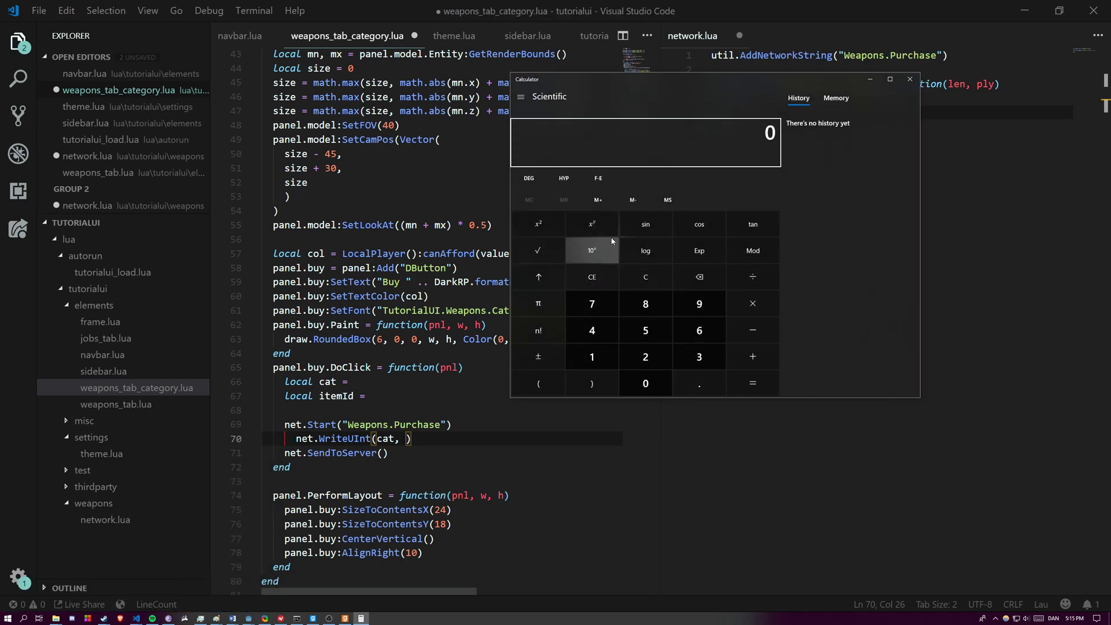
# Step: Check 2^8 and 2^16 in Calculator, then write cat with 8 bits and itemId with 16 bits
pyautogui.click(644, 356)
pyautogui.write('25')
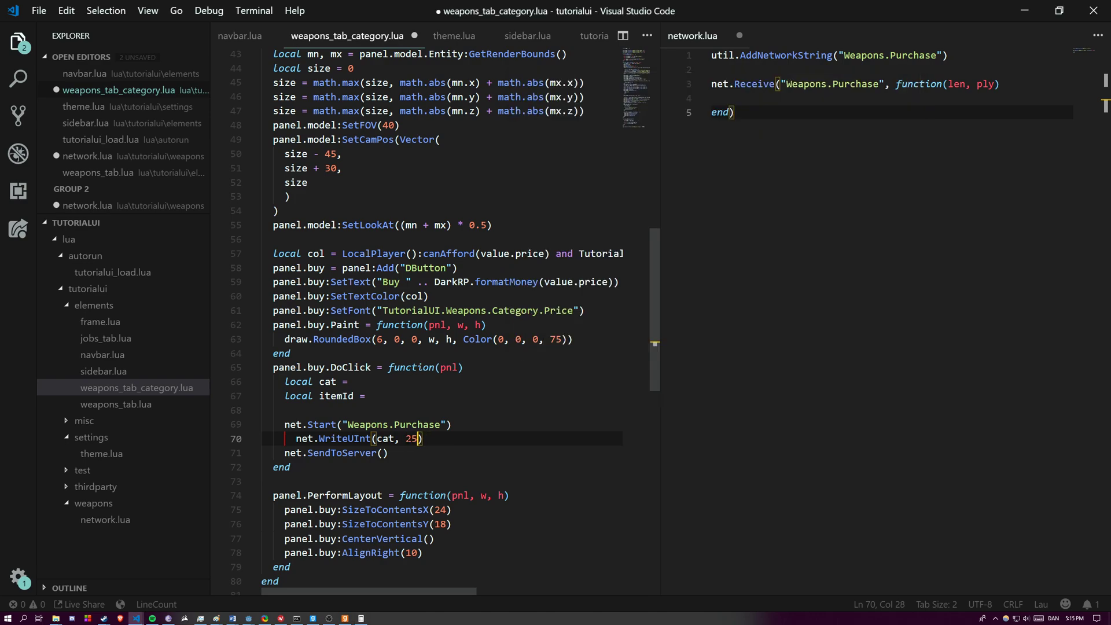
pyautogui.press('Backspace')
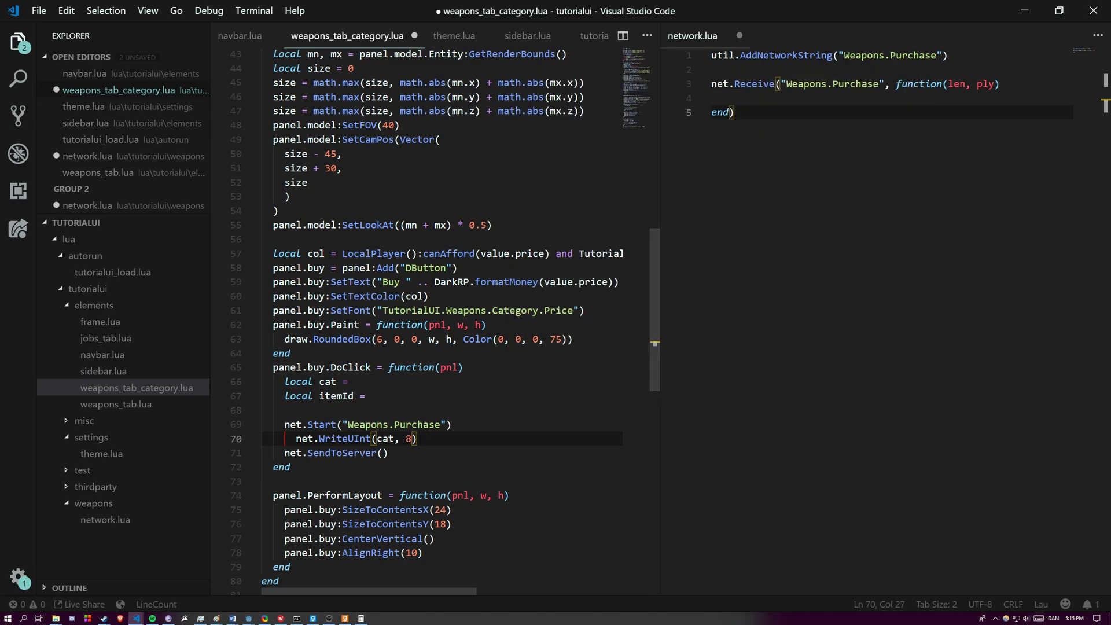
pyautogui.press('Backspace')
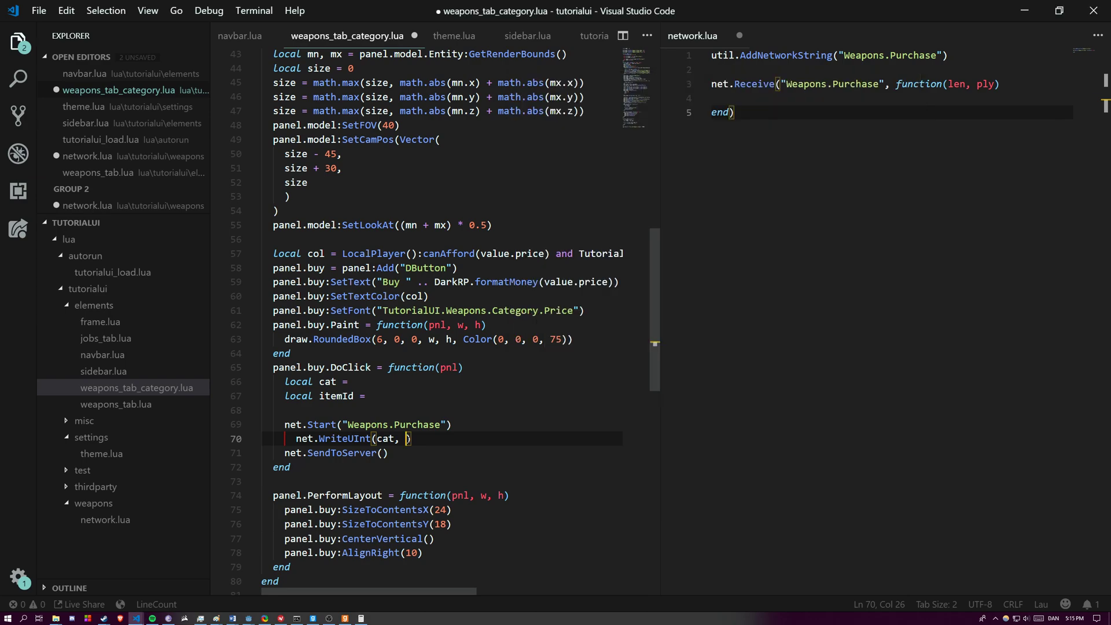
pyautogui.write('8')
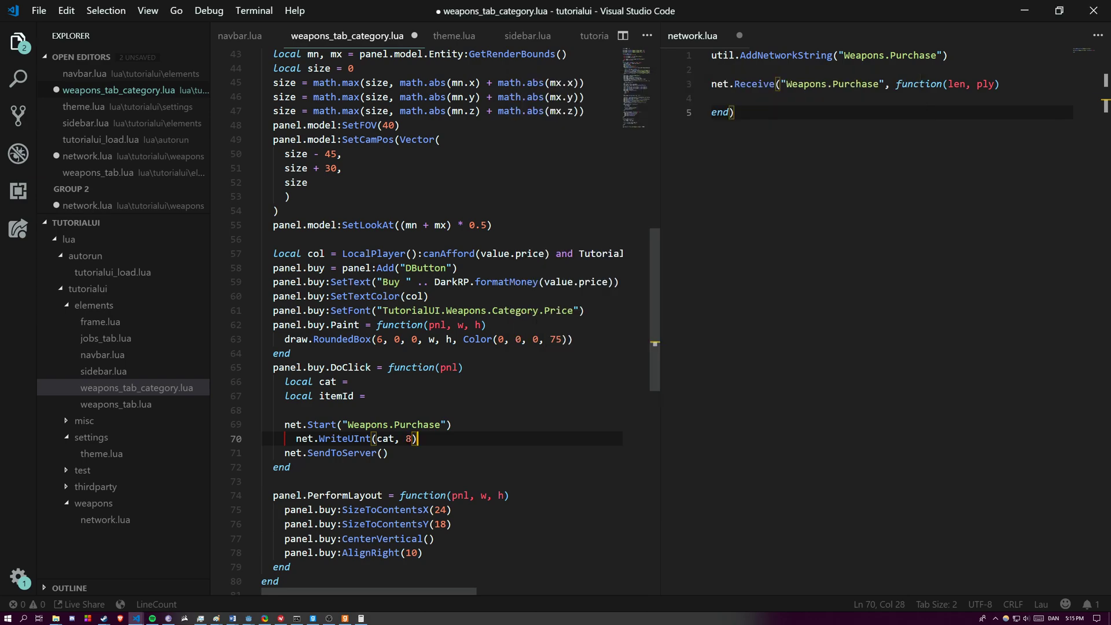
pyautogui.write('net.WriteUInt(itemId,')
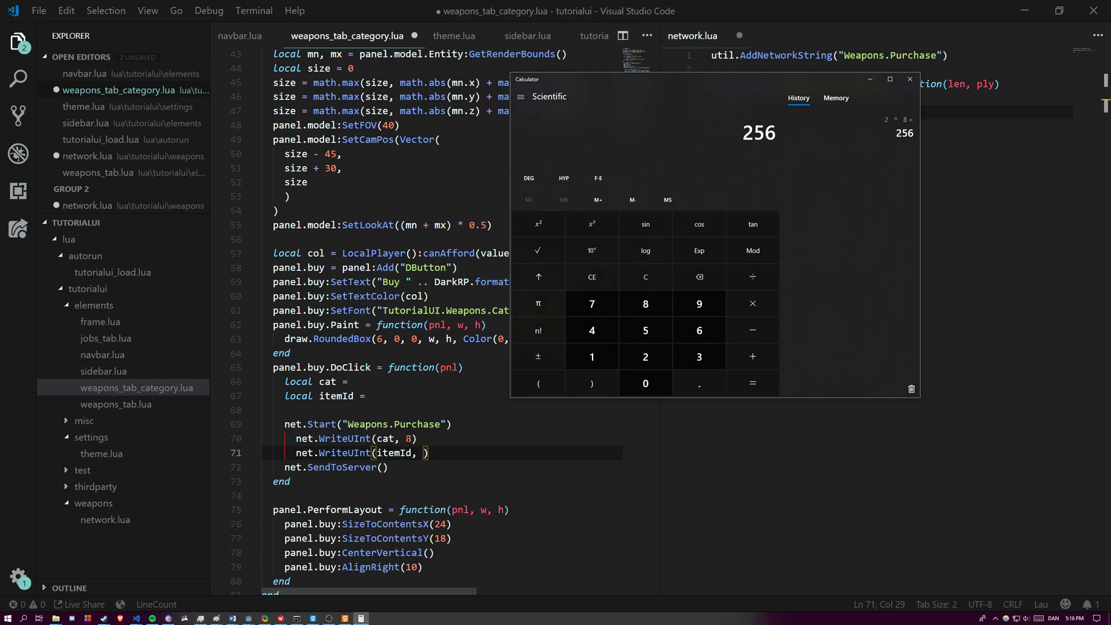
pyautogui.click(592, 224)
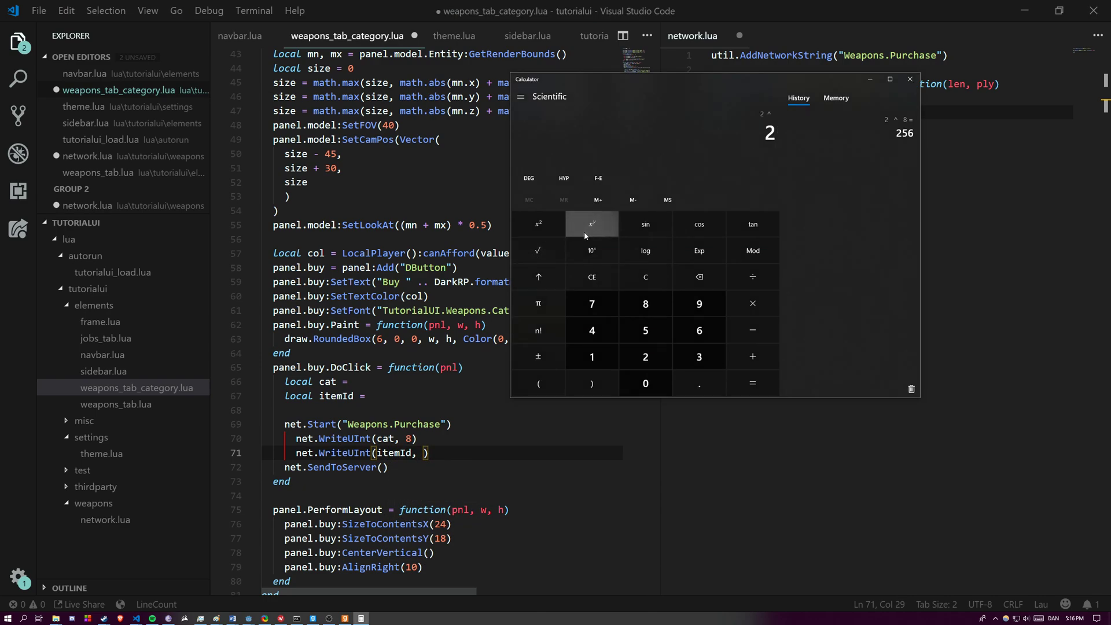
pyautogui.click(909, 79)
pyautogui.write('16')
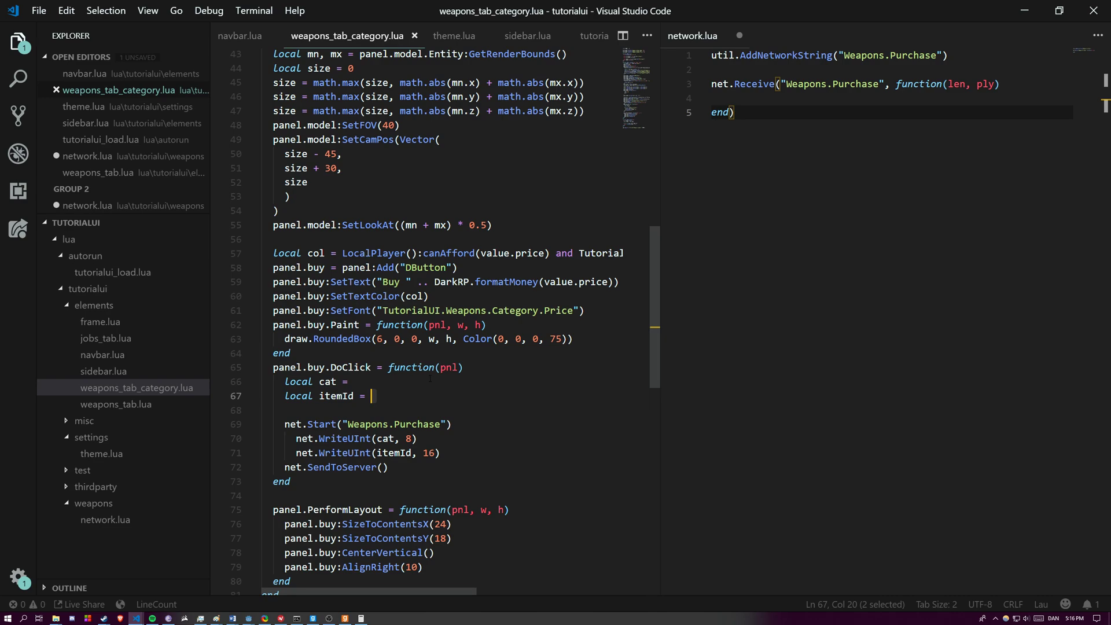
# Step: Find PANEL:CreateRow(cat, index, value), then set local itemId = index and drop the cat local
pyautogui.scroll(3)
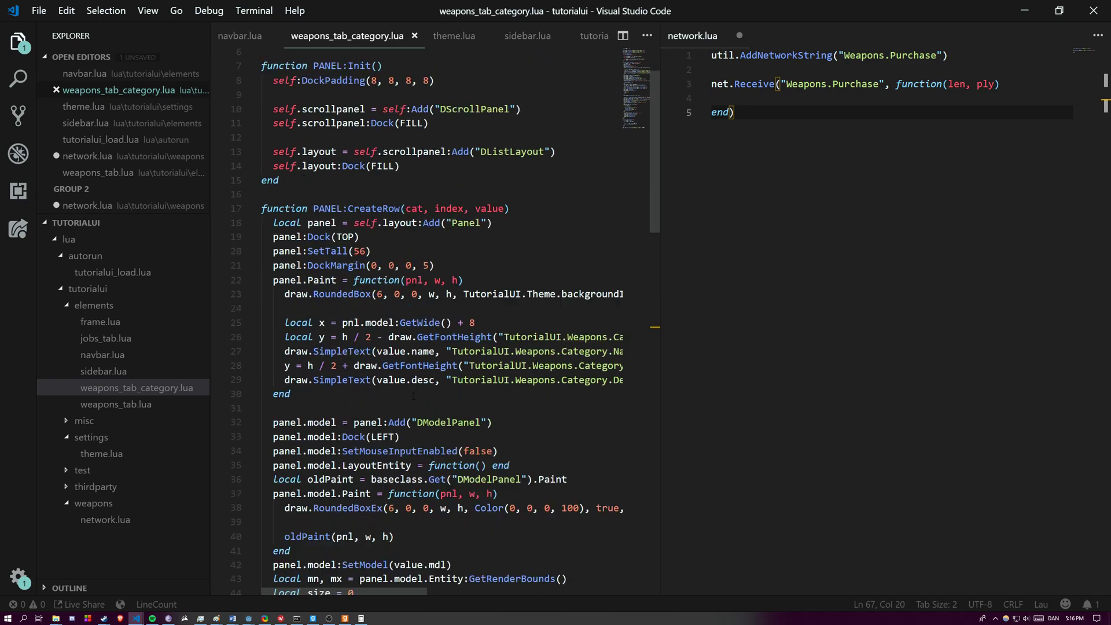
pyautogui.scroll(3)
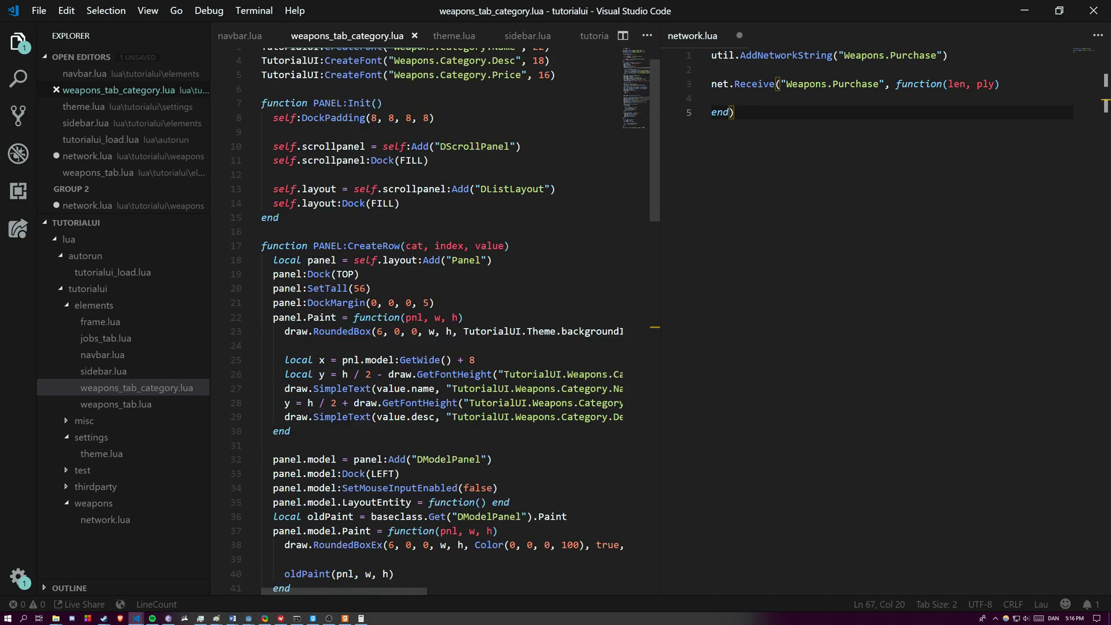
pyautogui.scroll(-3)
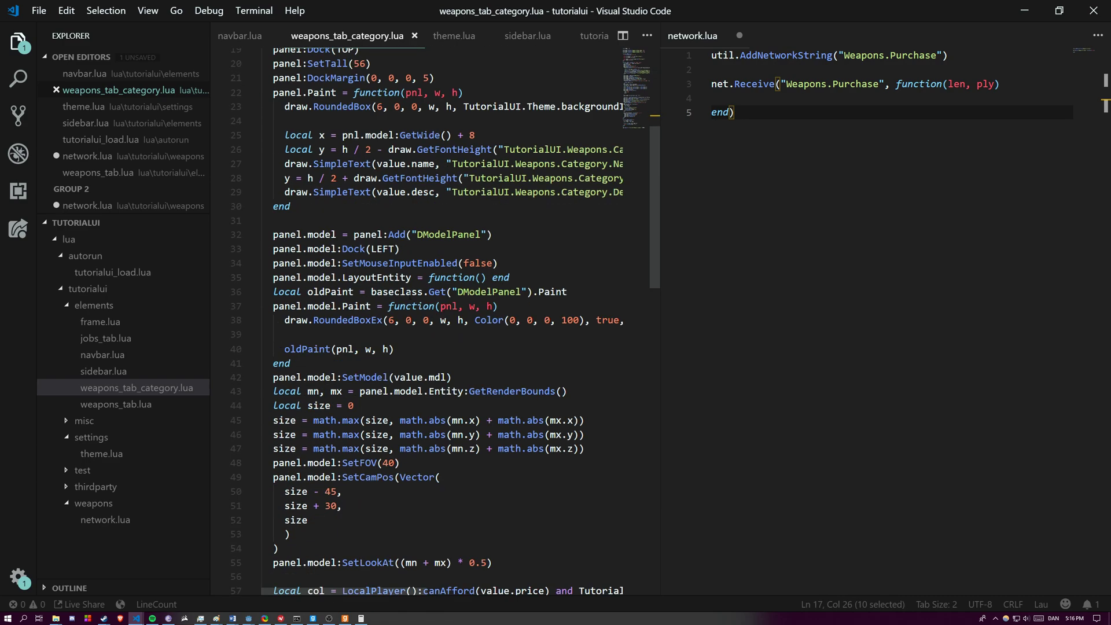
pyautogui.scroll(3)
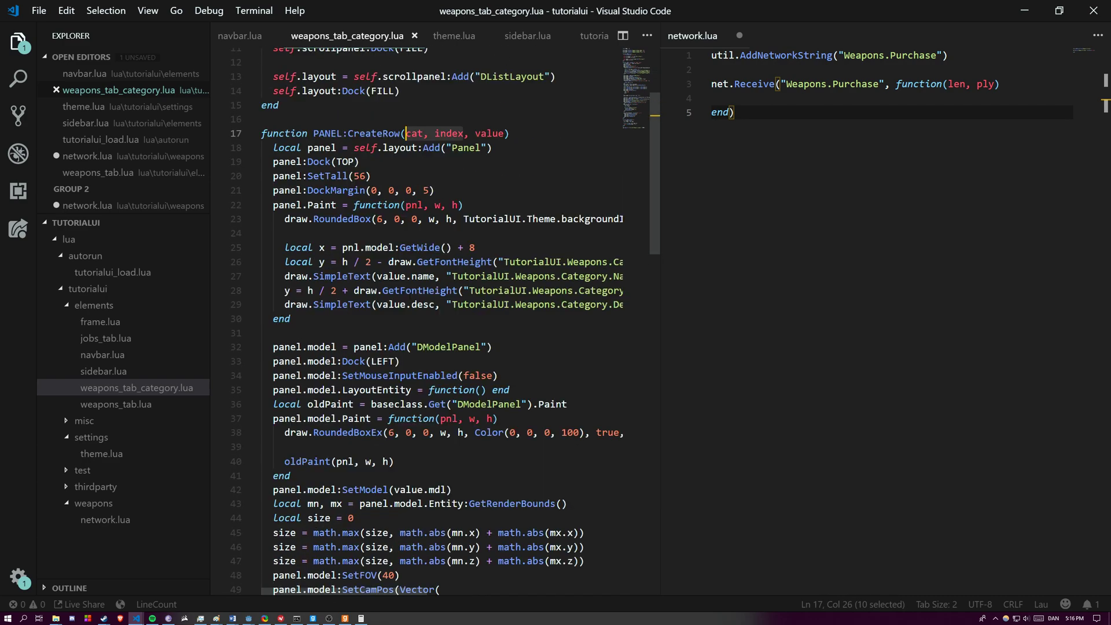
pyautogui.scroll(3)
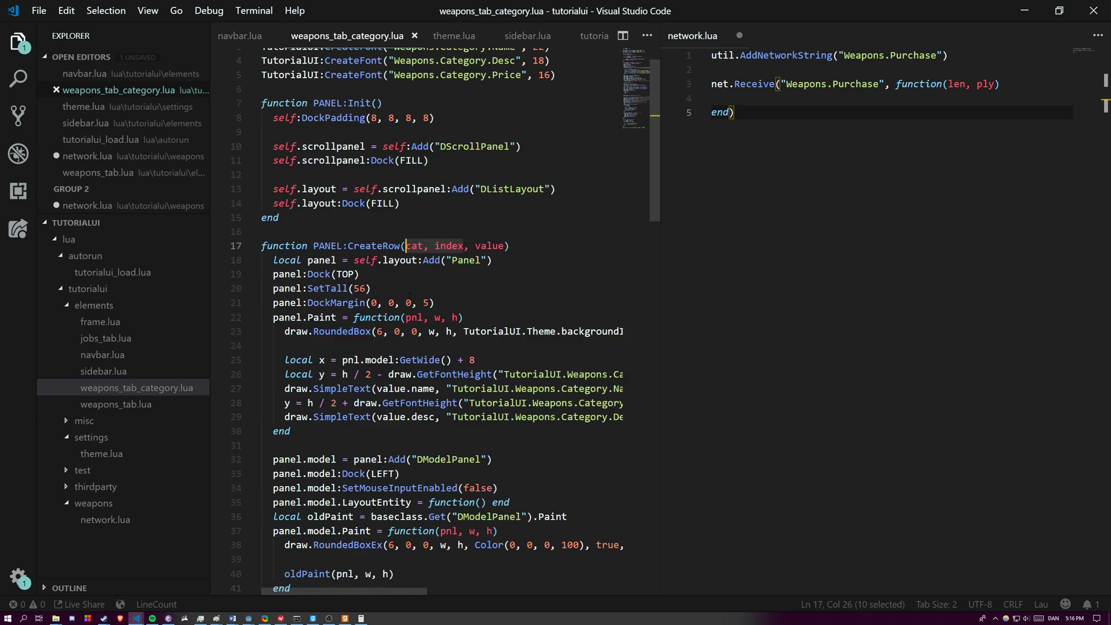
pyautogui.scroll(-3)
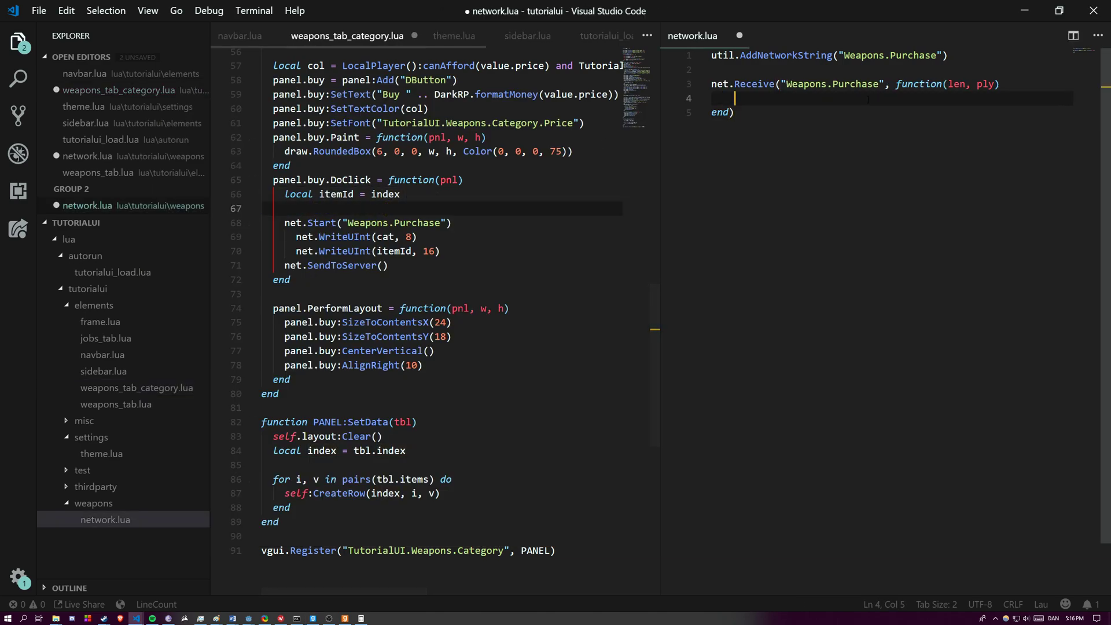
# Step: Read cat and itemId (16-bit) with net.ReadUInt and set tbl = TutorialUI.Weapons[cat]
pyautogui.write('local cat = net.ReadUInt(8')
pyautogui.write('local itemId = net')
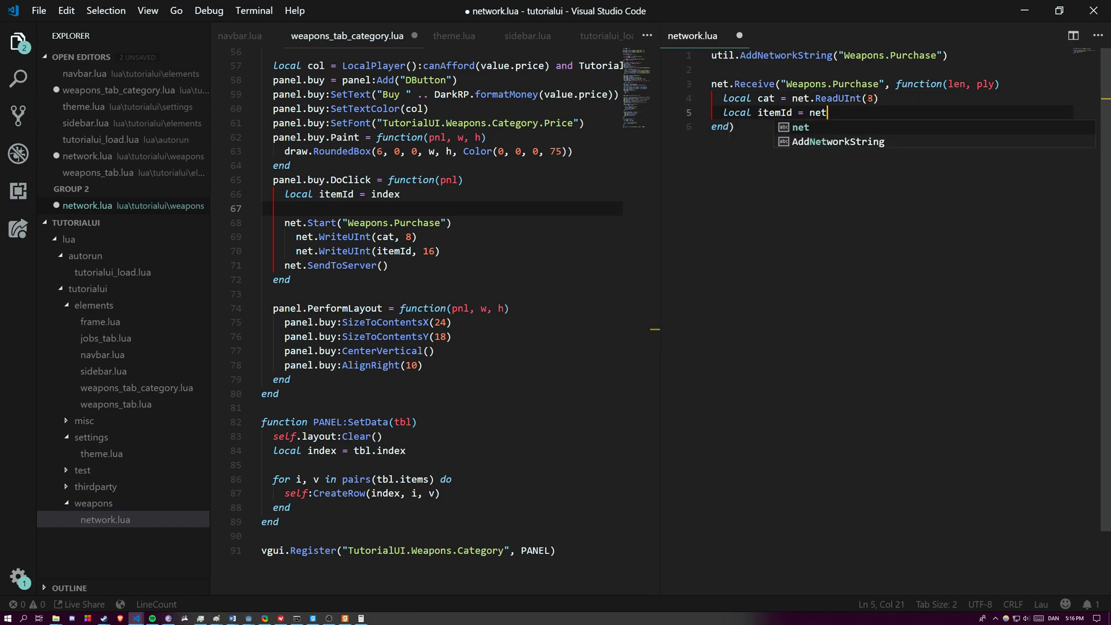
pyautogui.write('.ReadUInt(16)')
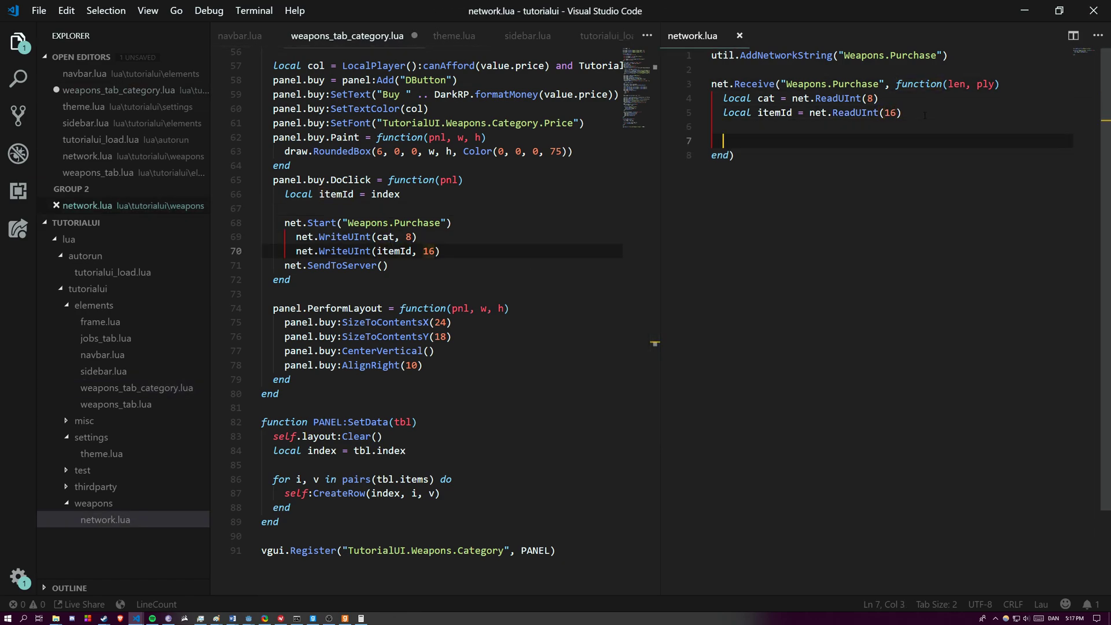
pyautogui.write('local tbl =')
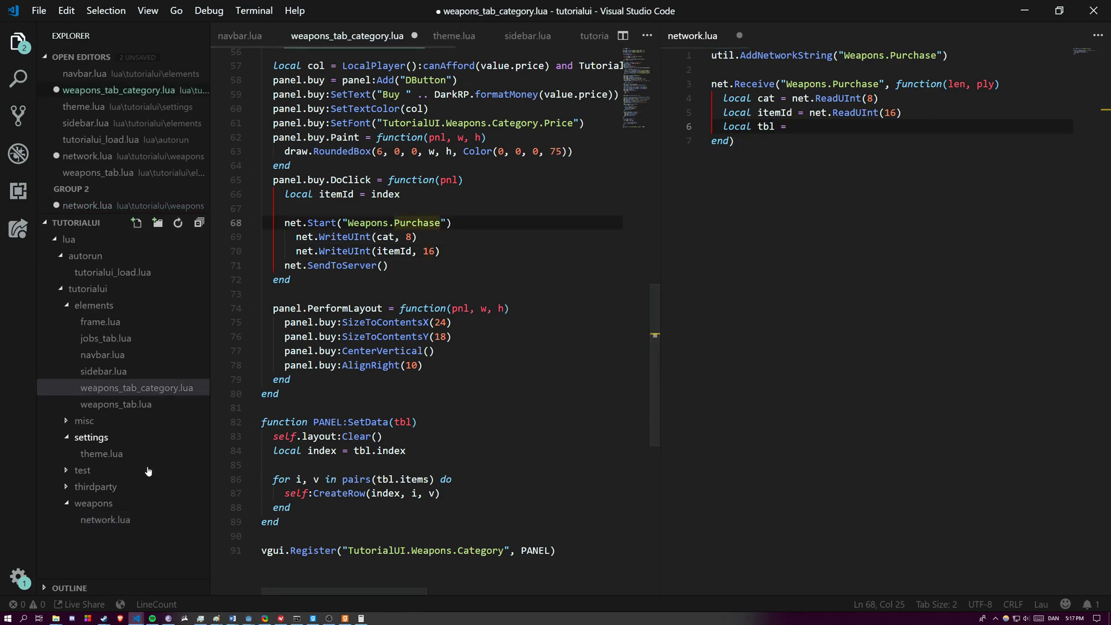
pyautogui.click(112, 271)
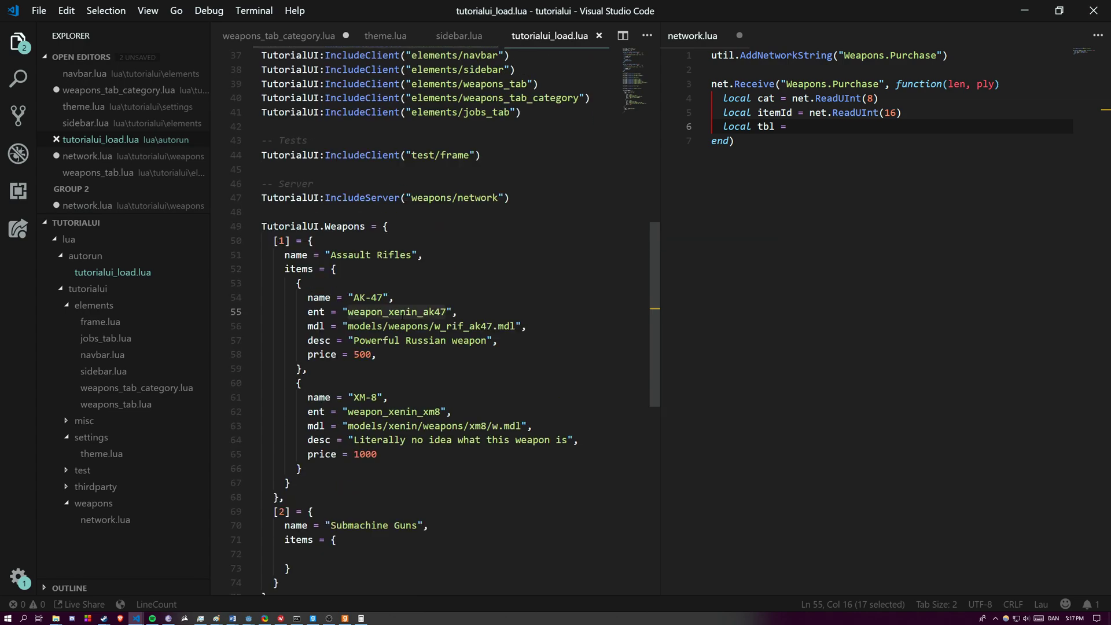
pyautogui.write('TutorialUI.Weapons')
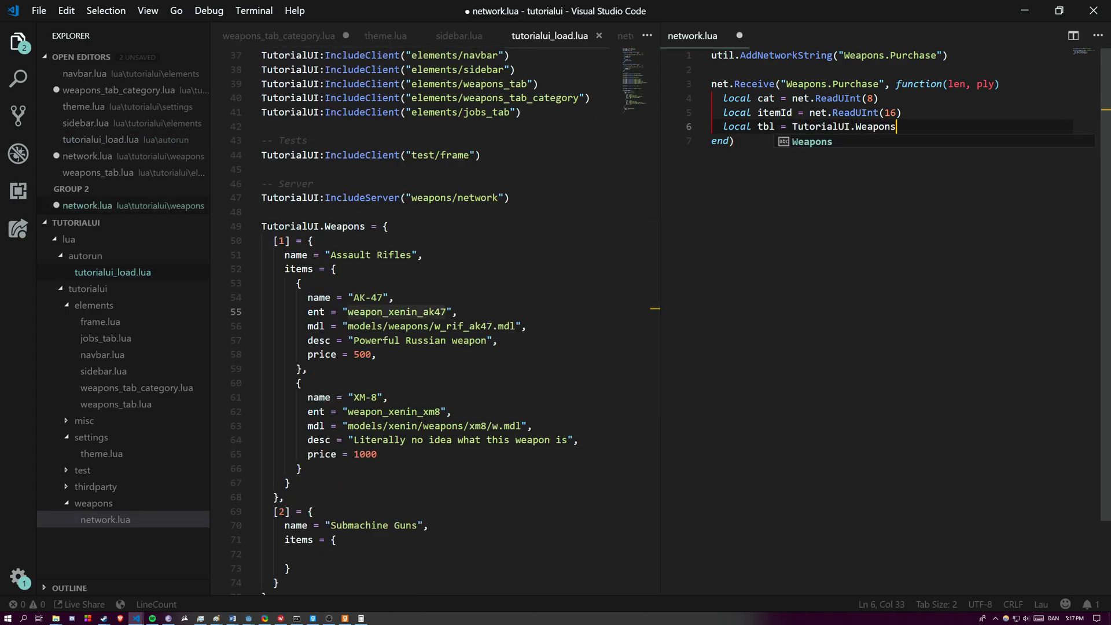
pyautogui.write('[cat]')
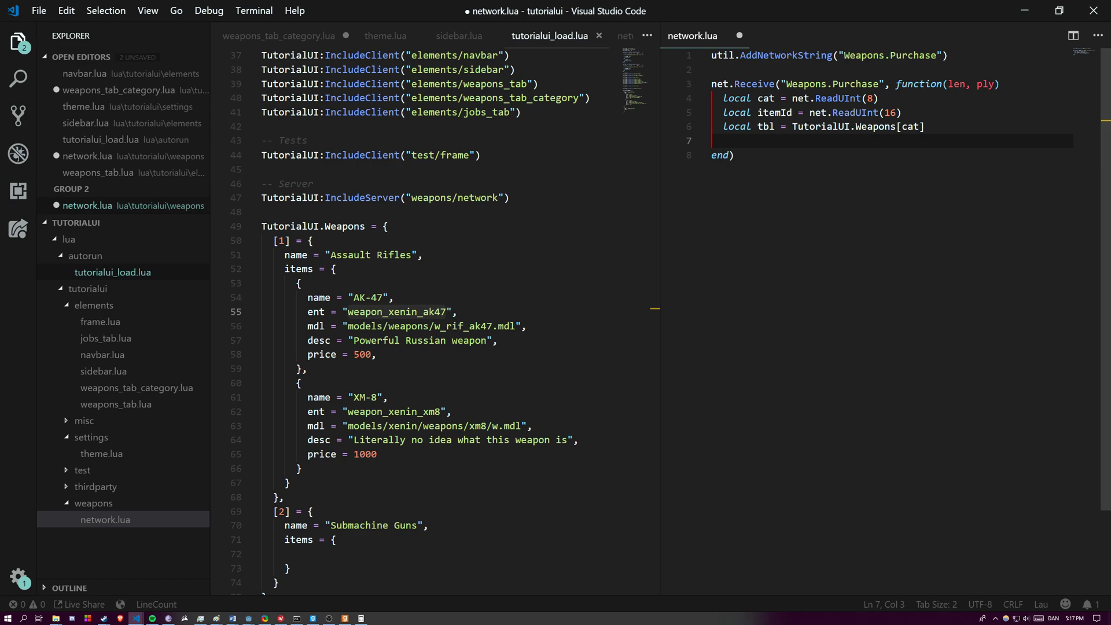
# Step: Return early if tbl is missing, then set tbl = tbl.items[itemId] with another guard
pyautogui.write('if (!)')
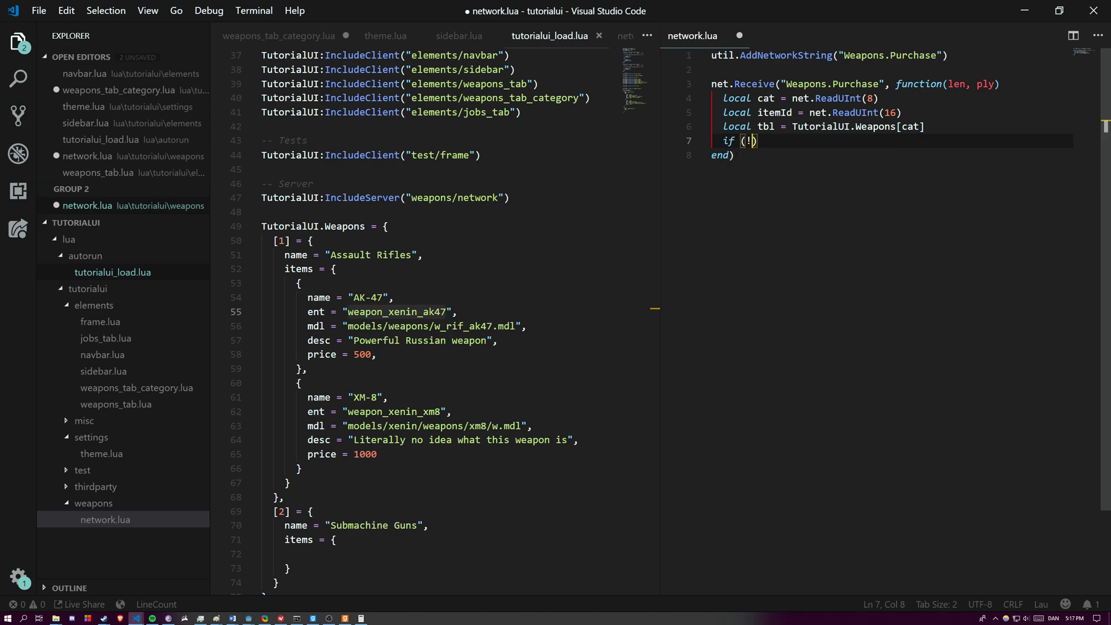
pyautogui.write('tbl) then return end')
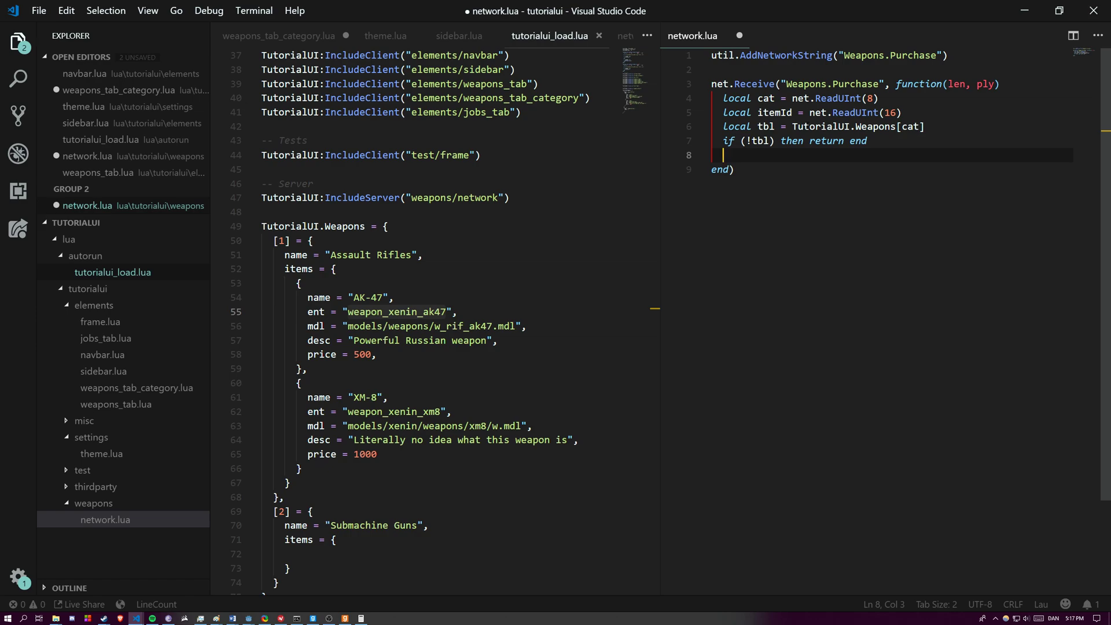
pyautogui.write('tbl')
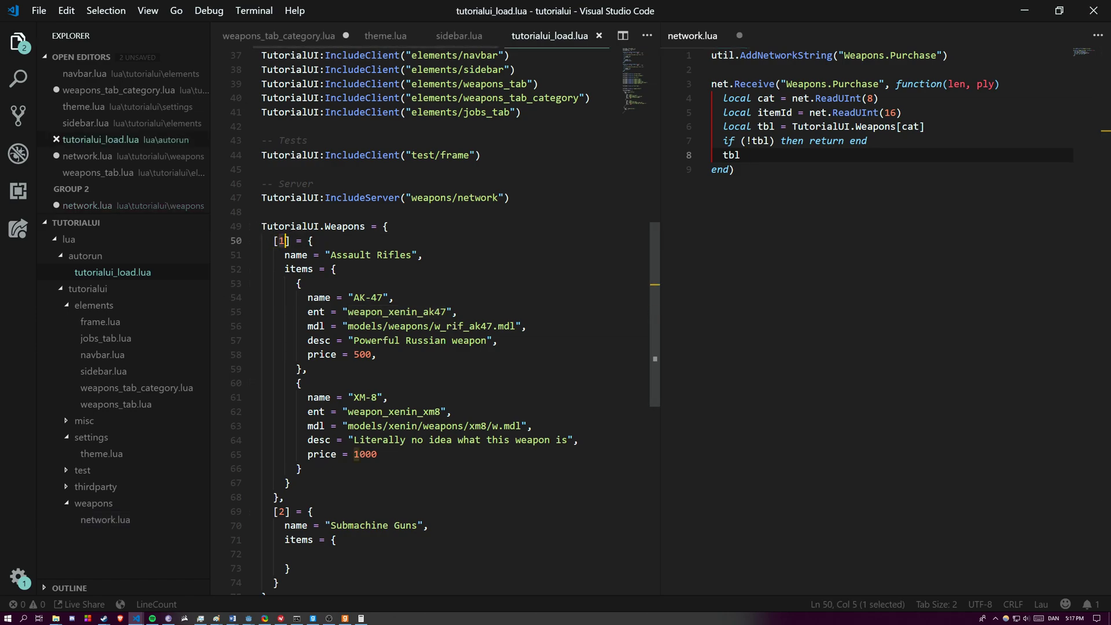
pyautogui.click(289, 483)
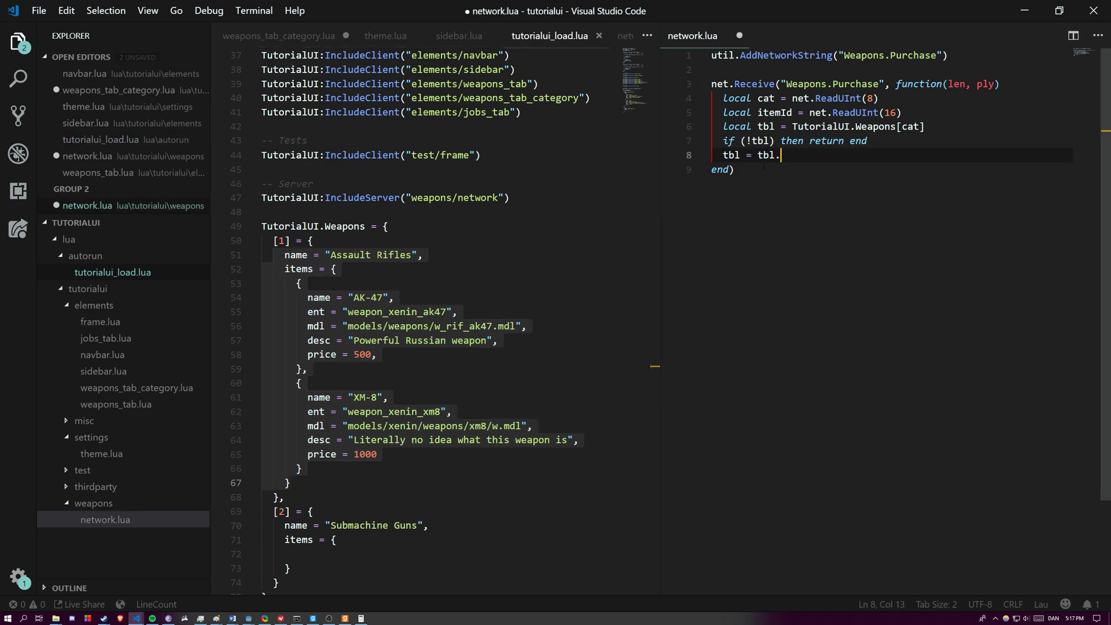
pyautogui.write('items[itemId]')
pyautogui.write('if (!tbl')
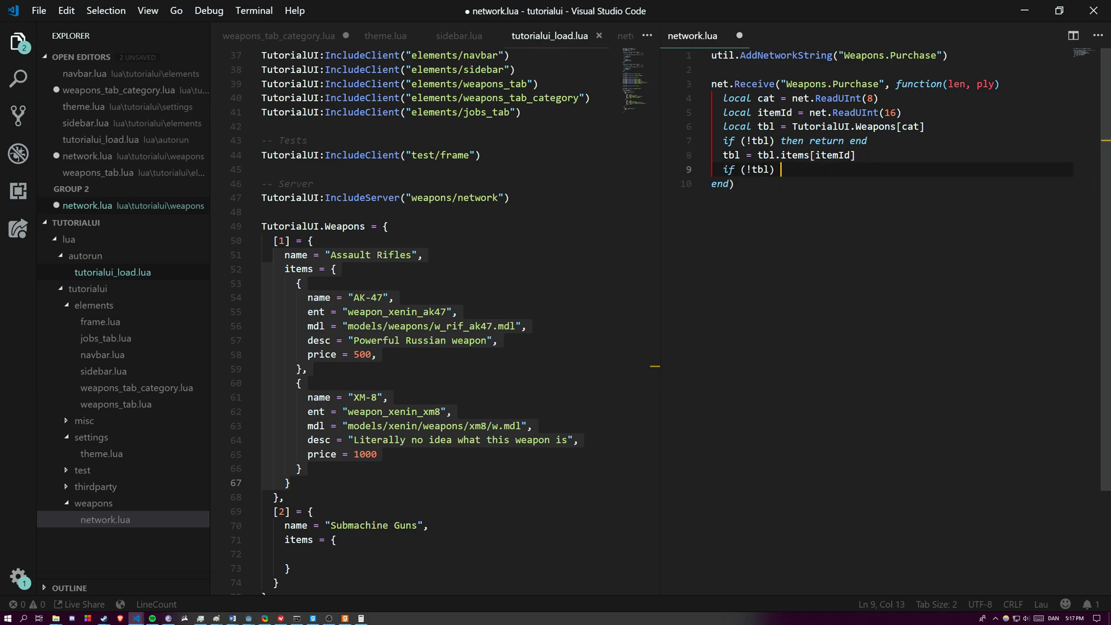
pyautogui.write('then return end')
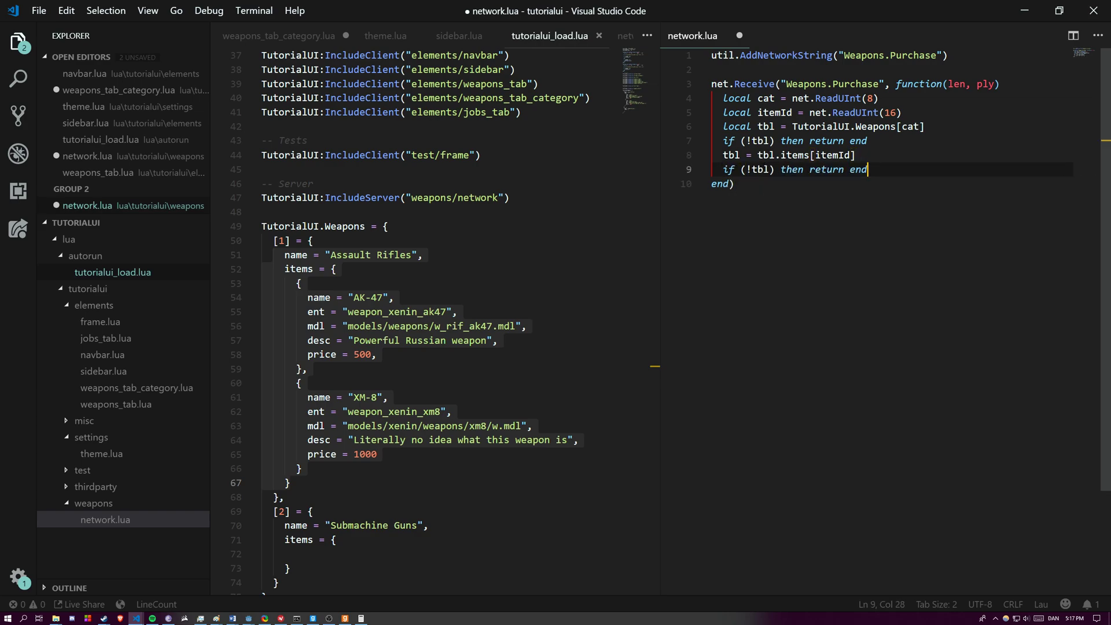
pyautogui.press('Enter')
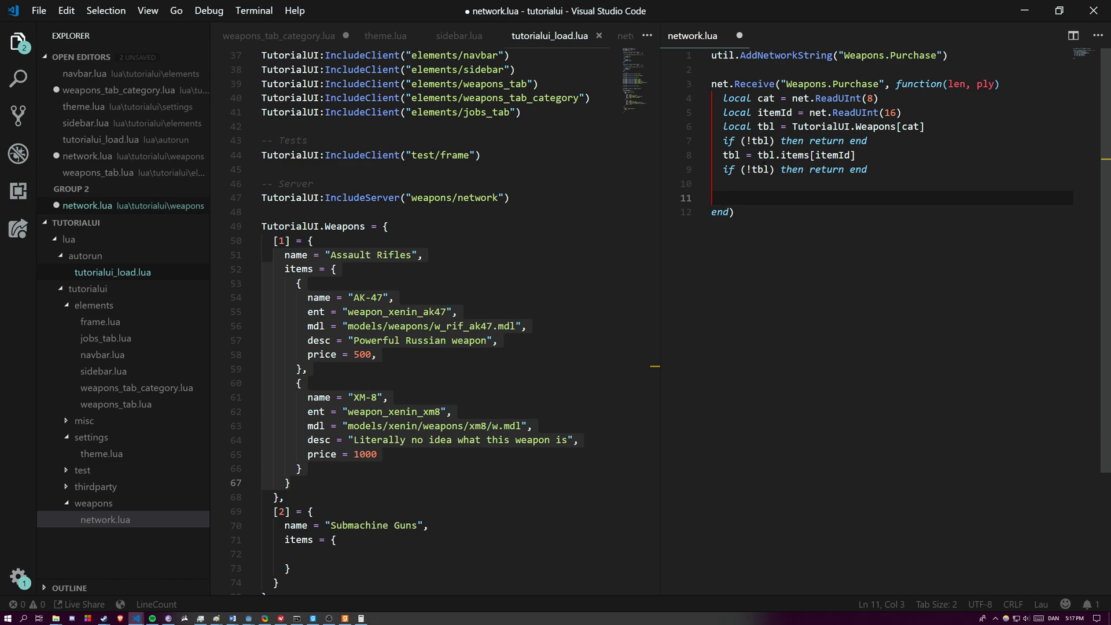
pyautogui.write('ply:')
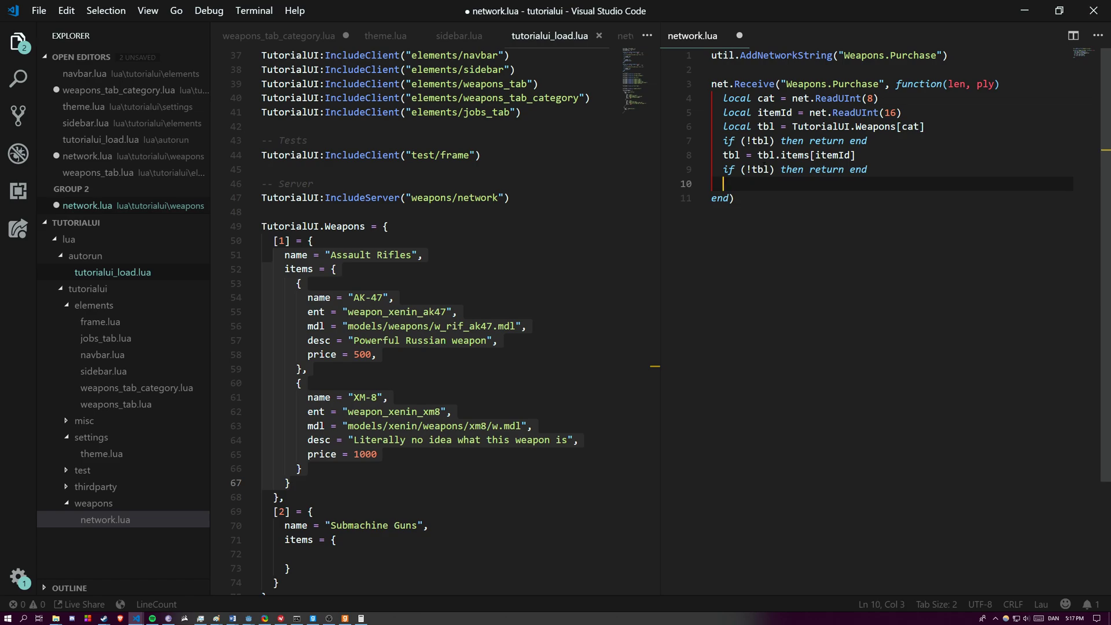
# Step: Store the item's price and return early unless ply:canAfford(price)
pyautogui.write('if (')
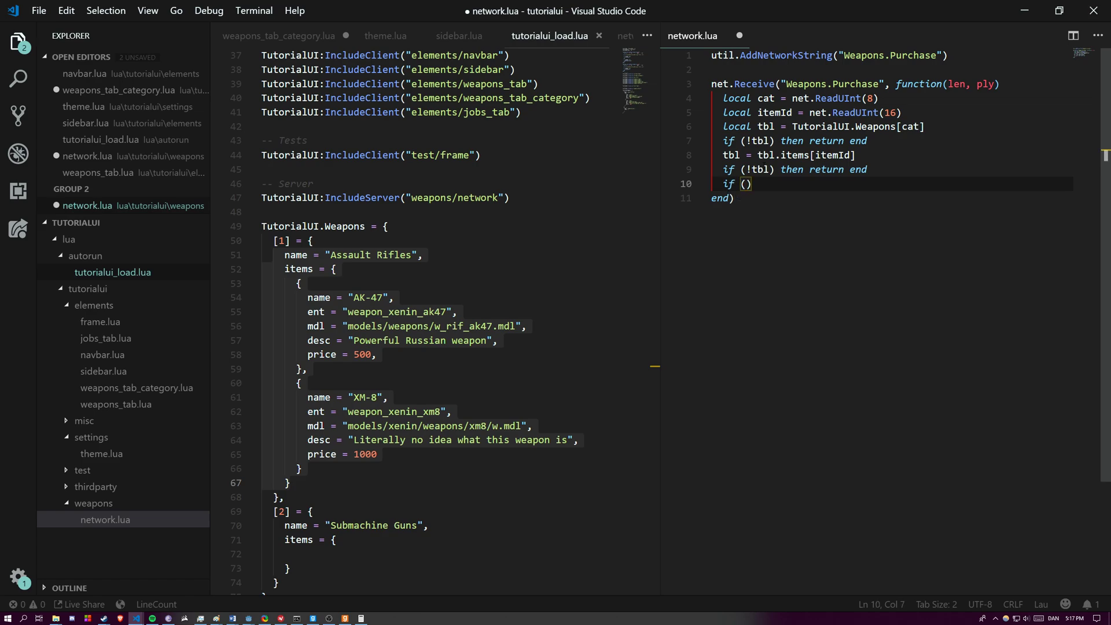
pyautogui.write('local price = tbl.price')
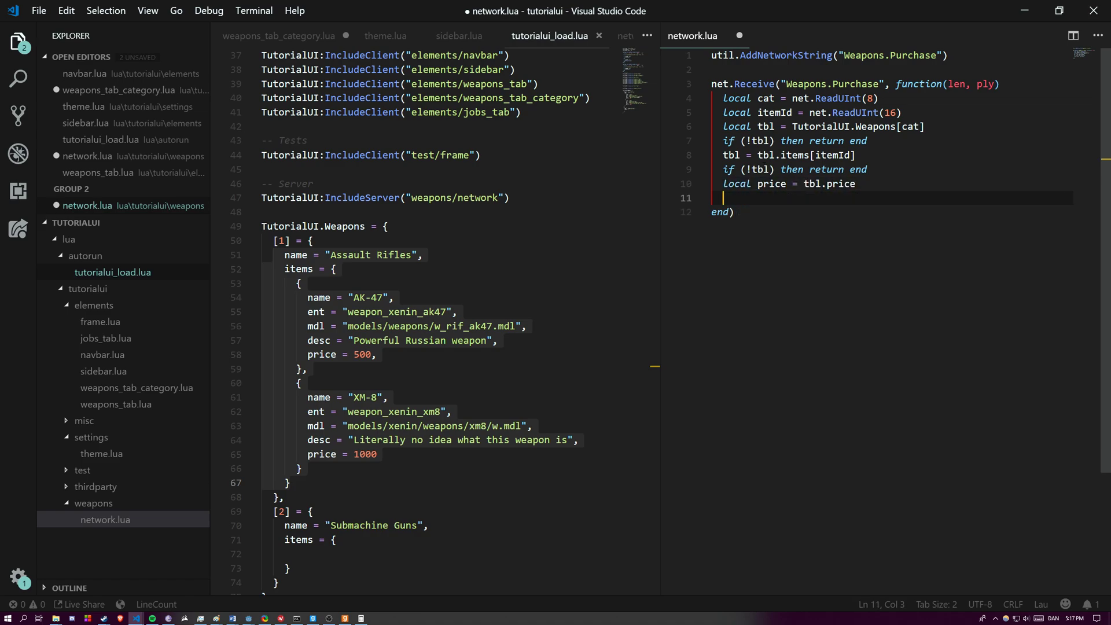
pyautogui.write('if (!ply)')
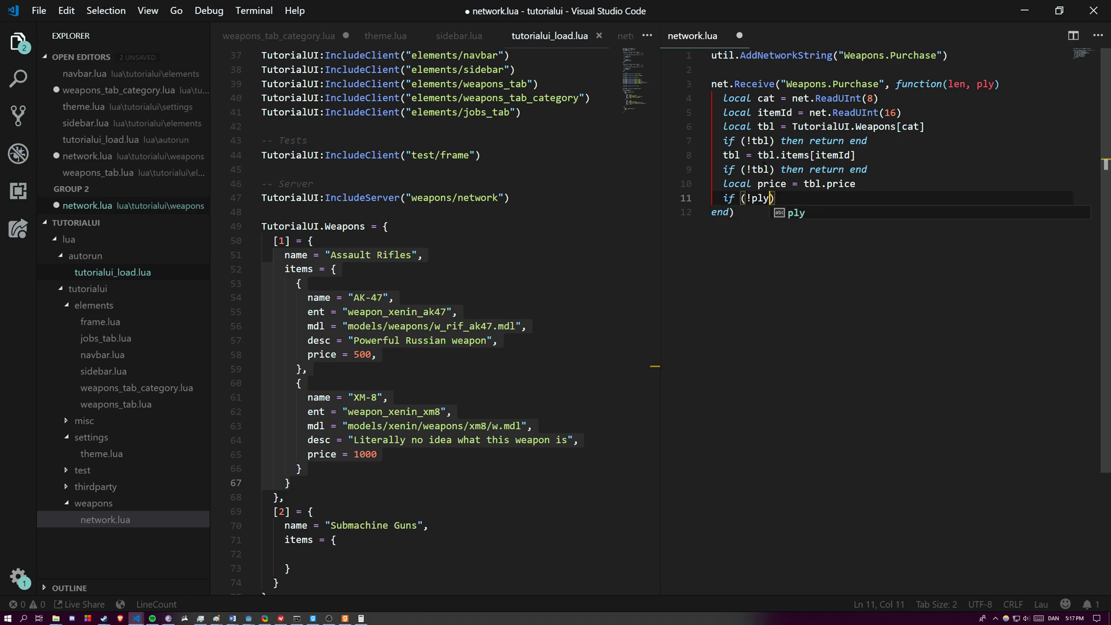
pyautogui.write(':canAfford(price')
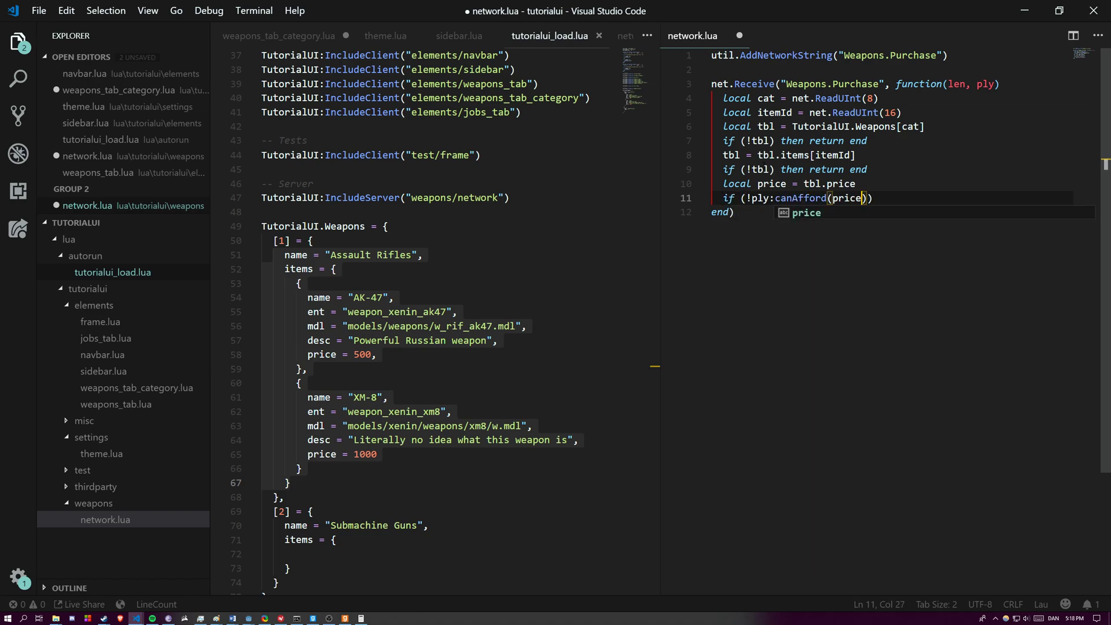
pyautogui.write('then return end')
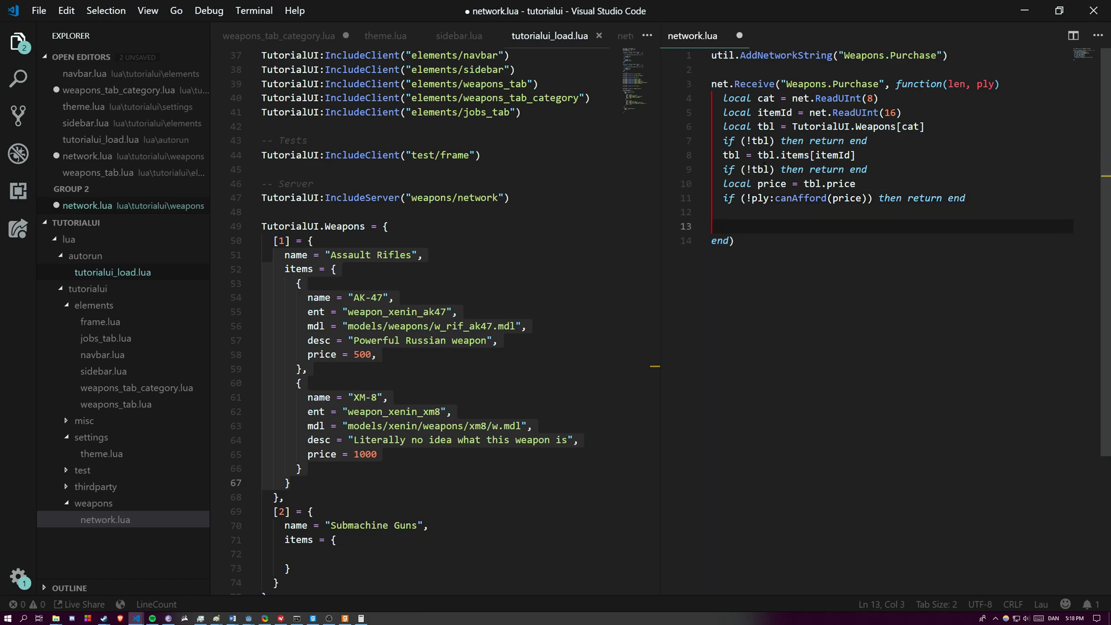
# Step: Deduct the price with ply:addMoney(-price) and give the weapon with ply:Give(tbl.ent)
pyautogui.write('ply:addMoney(-price')
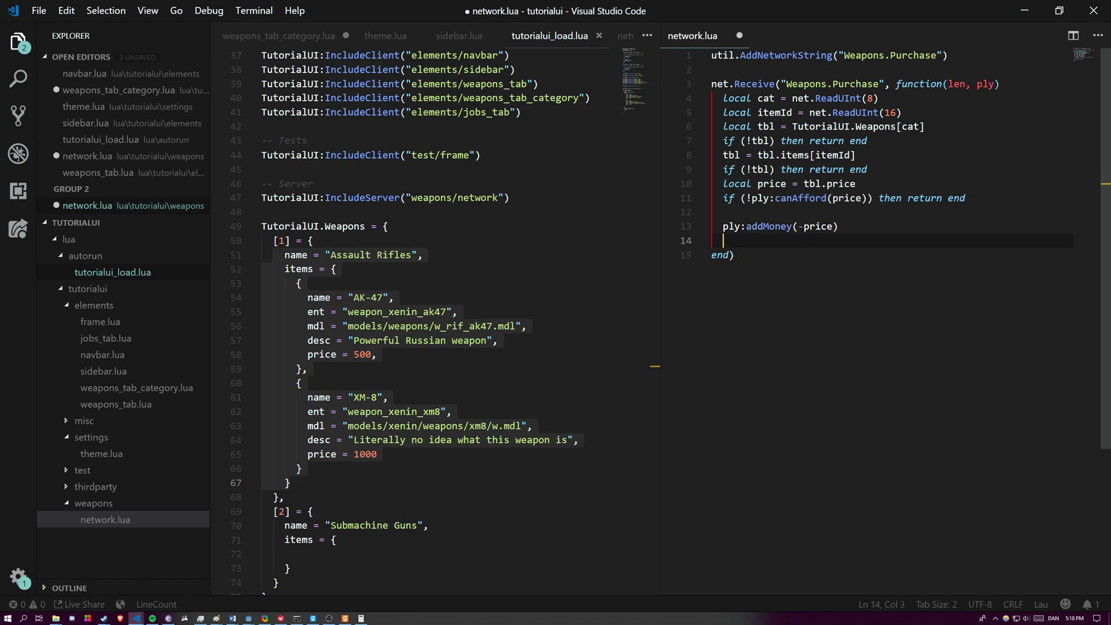
pyautogui.write('ply:Give(tbl')
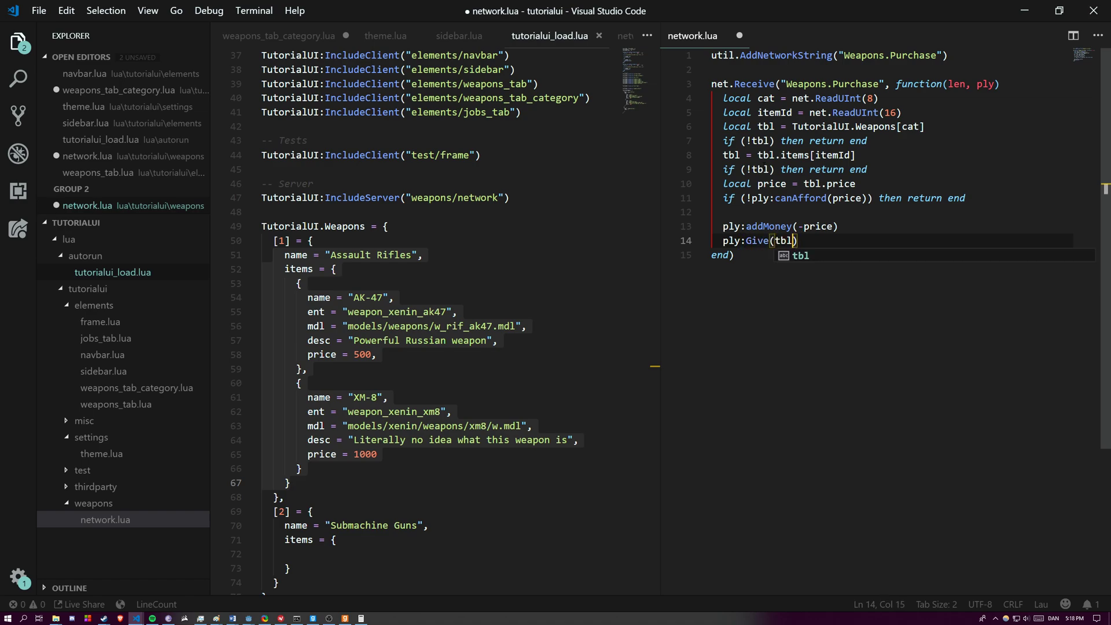
pyautogui.press('alt+tab')
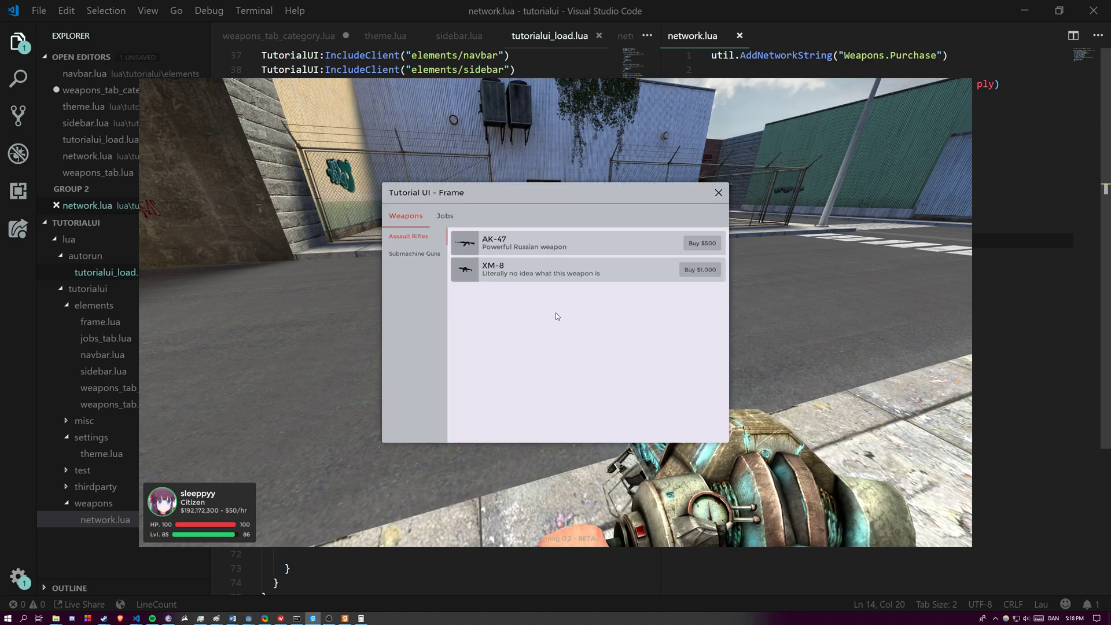
pyautogui.moveTo(202, 525)
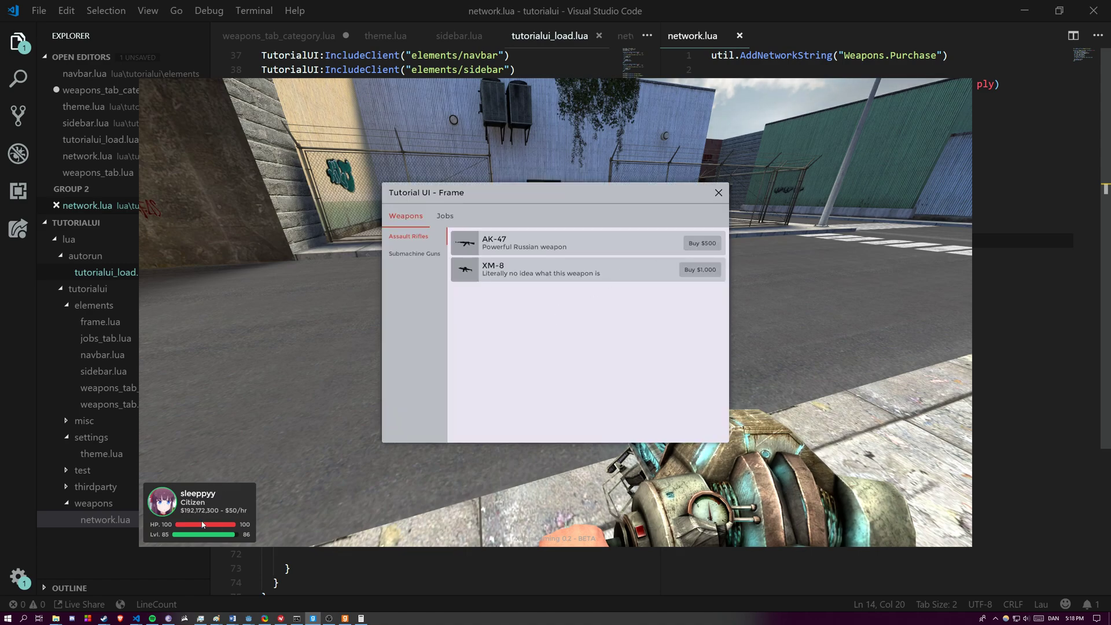
# Step: Buy the AK-47 for $500 in the game, then add ply:SelectWeapon(tbl.ent)
pyautogui.click(702, 242)
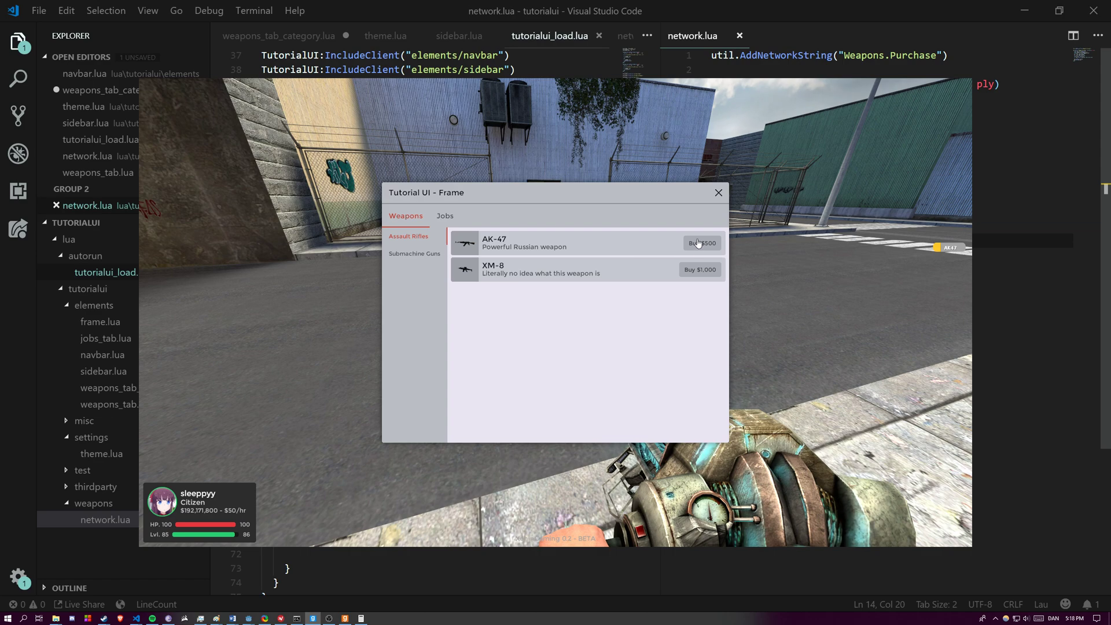
pyautogui.click(702, 242)
pyautogui.write('ply:S')
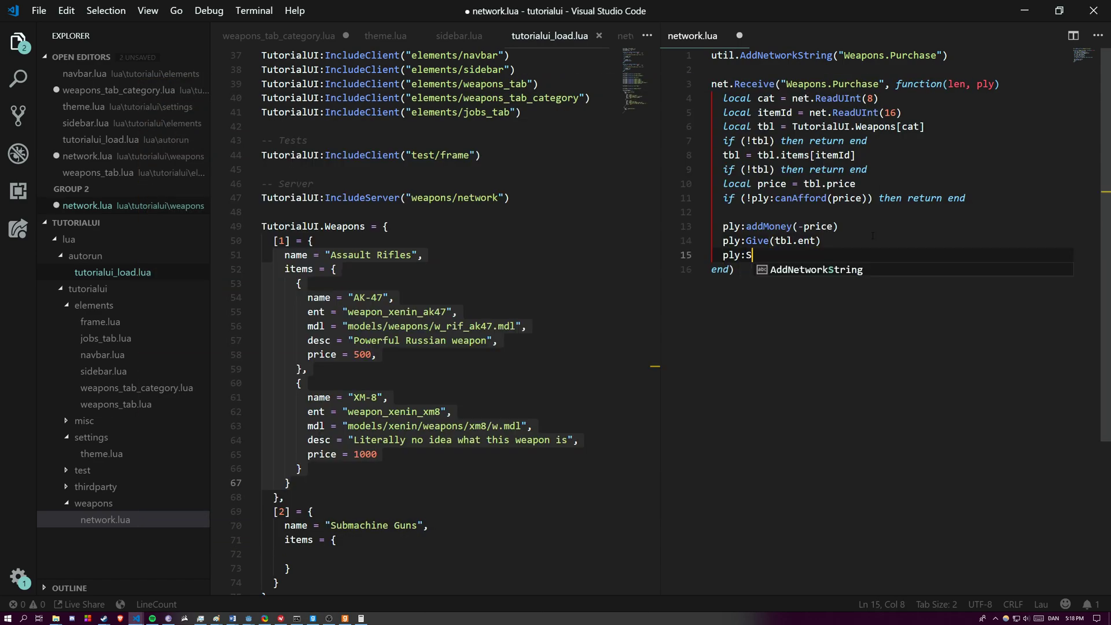
pyautogui.write('electWeapon(tbl.ent)')
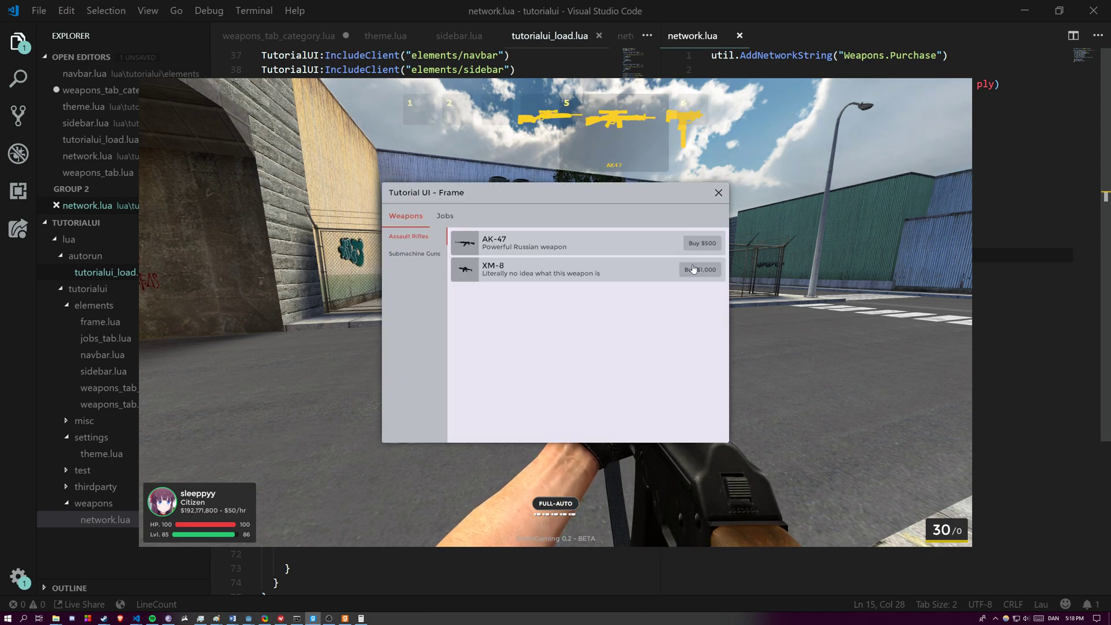
# Step: Buy the XM-8 for $1,000 and close the Tutorial UI shop frame
pyautogui.click(700, 269)
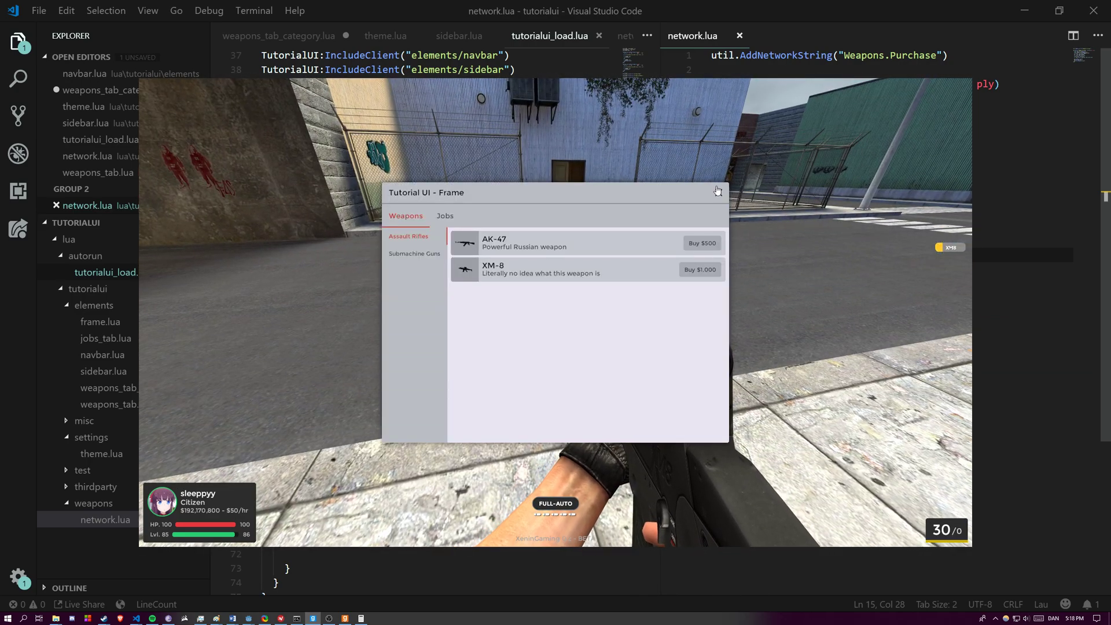
pyautogui.click(717, 191)
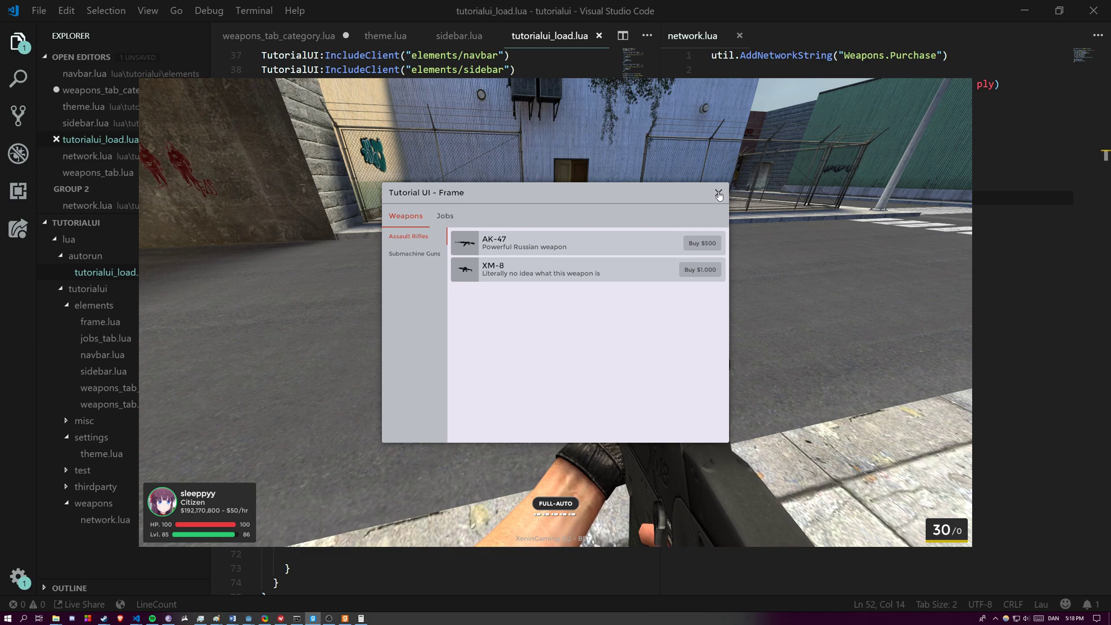
pyautogui.moveTo(704, 253)
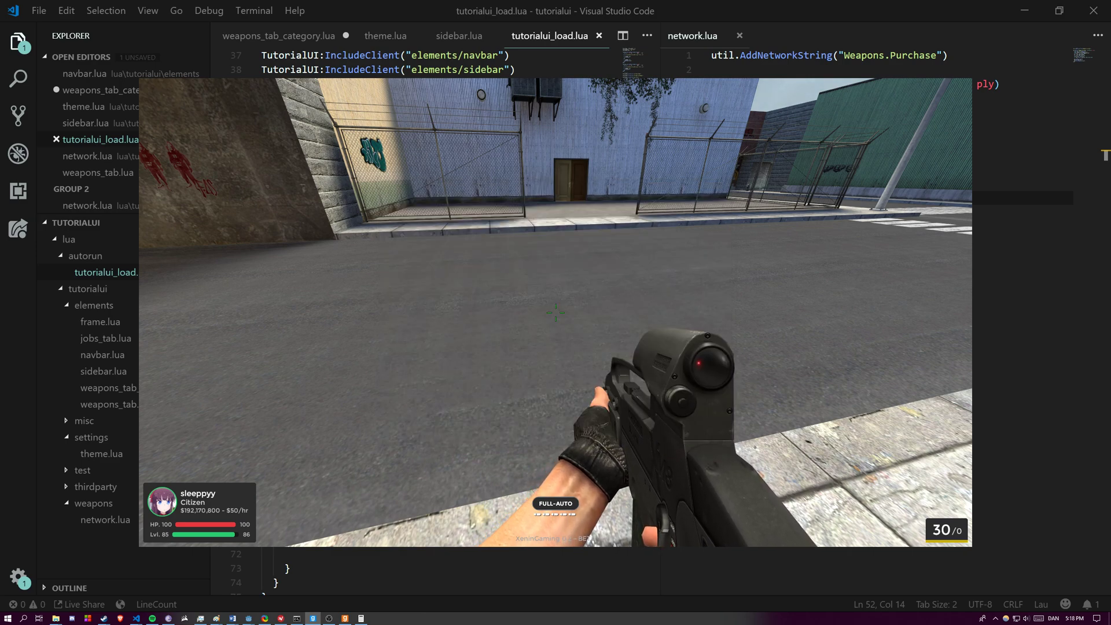
# Step: In weapons_tab_category.lua's DoClick, add 'if (!LocalPlayer():canAfford(value.price)) then return end'
pyautogui.click(278, 35)
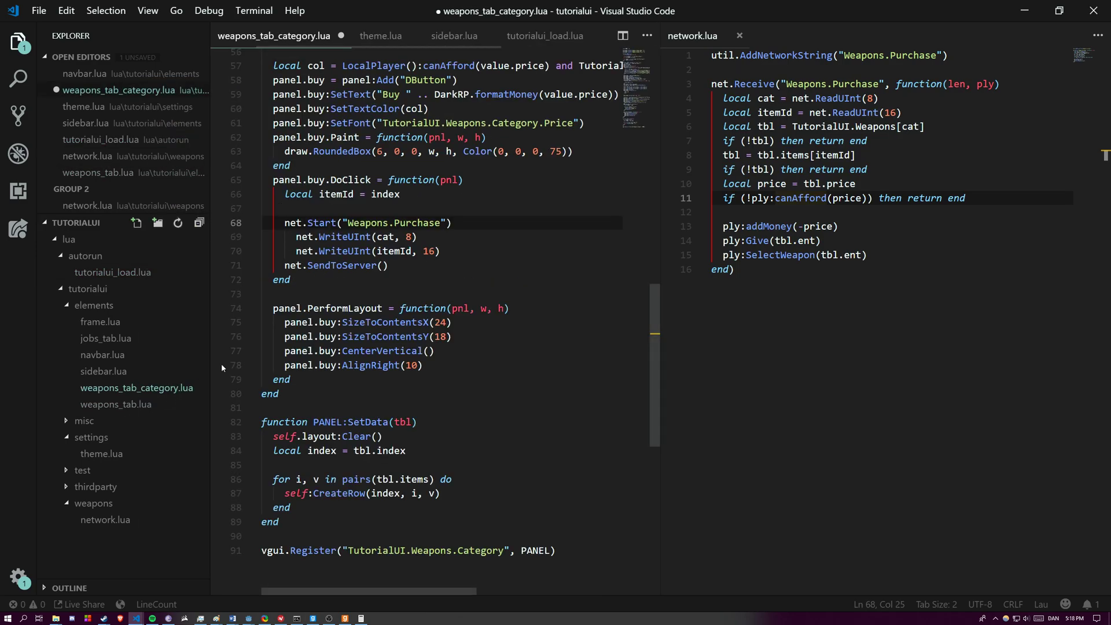
pyautogui.scroll(3)
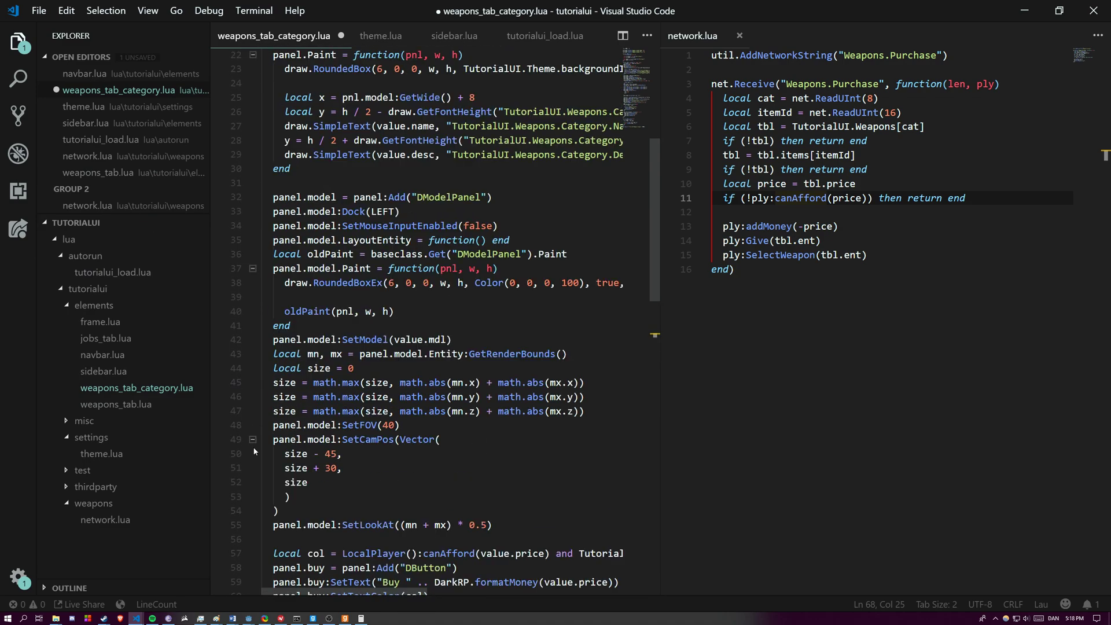
pyautogui.scroll(3)
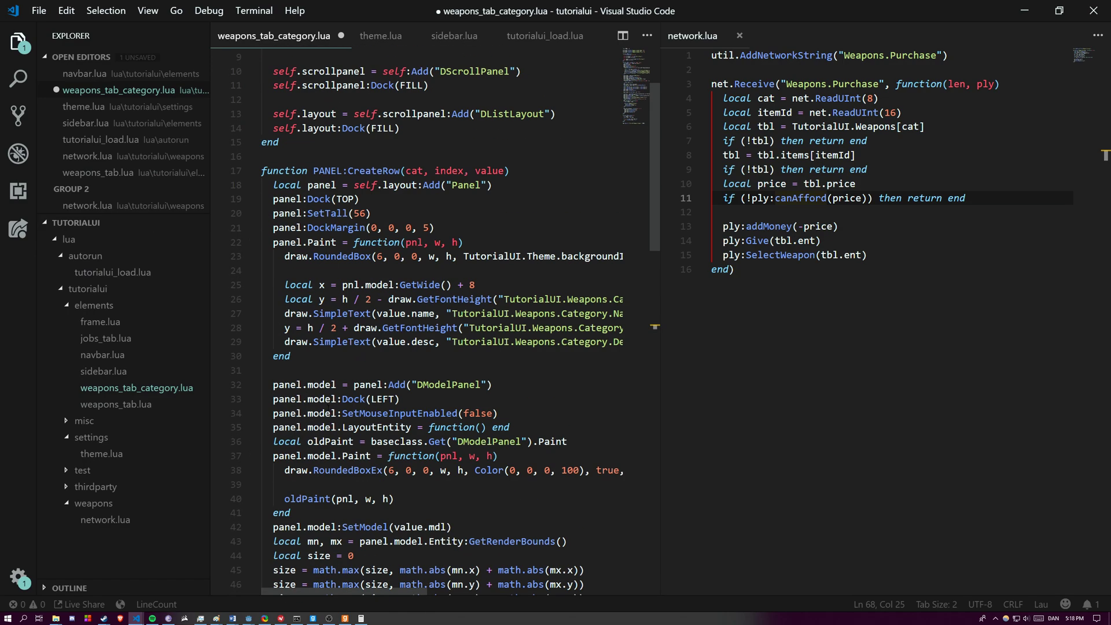
pyautogui.scroll(-3)
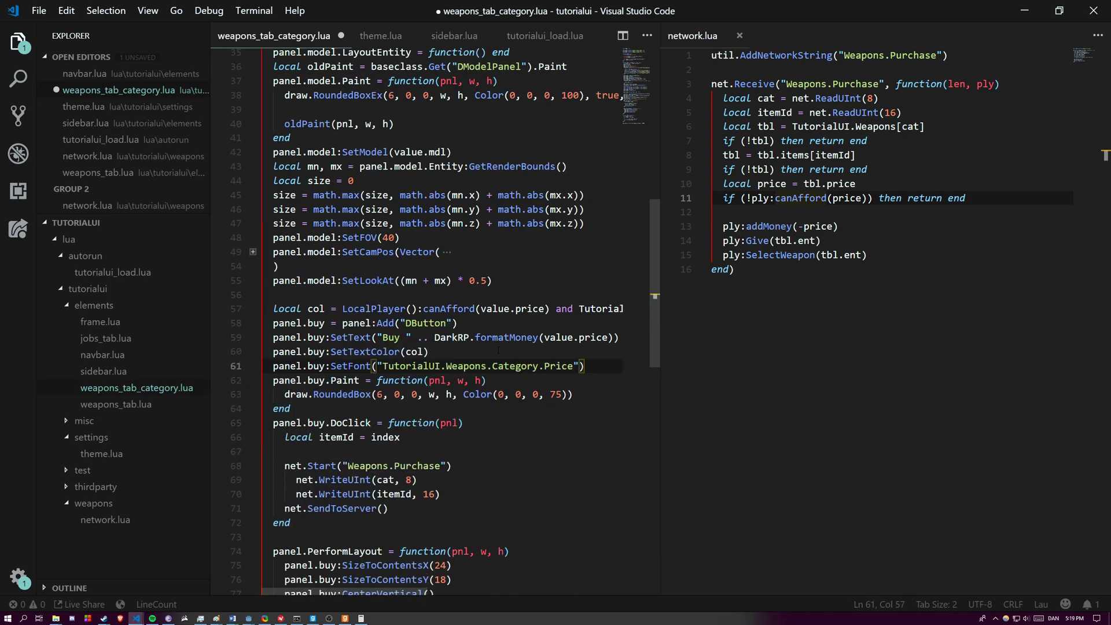
pyautogui.write('local c')
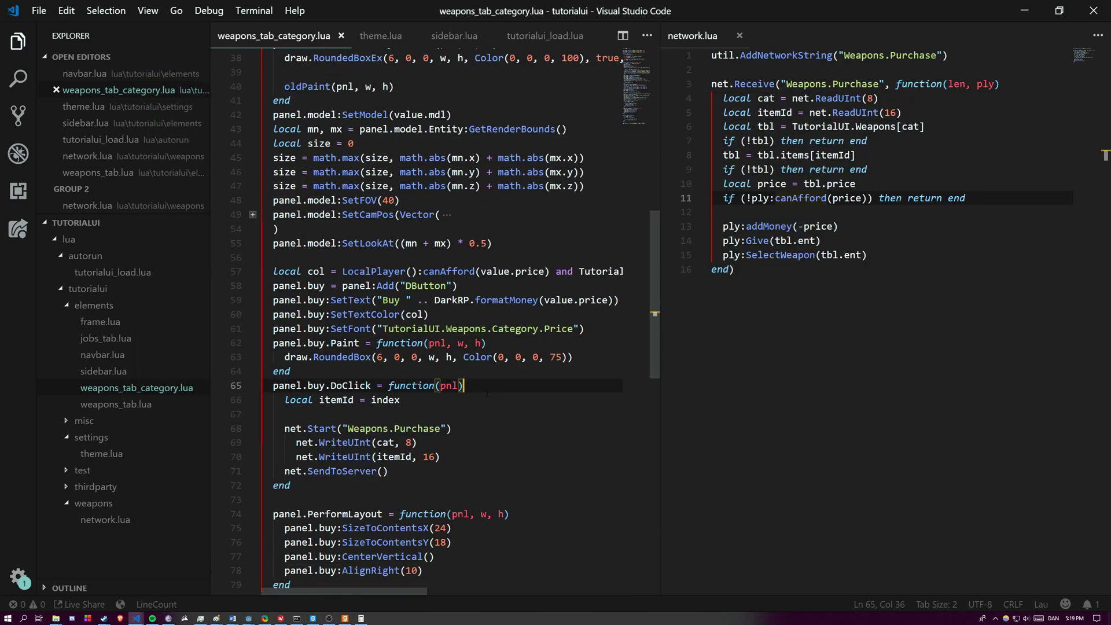
pyautogui.write('if')
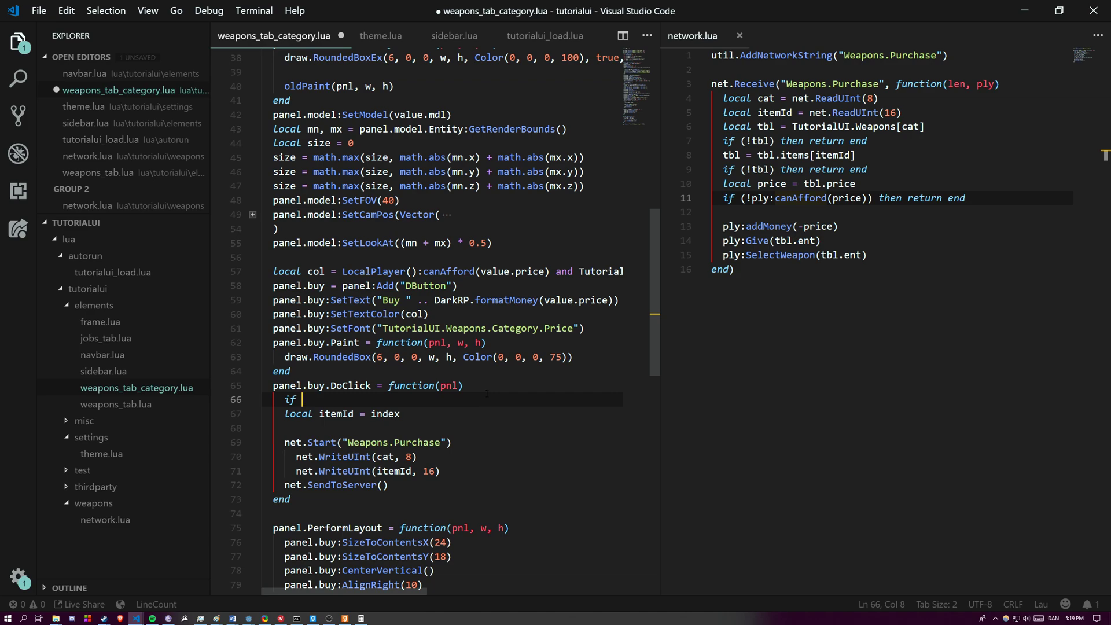
pyautogui.write('(LocalPlayer:canAfford')
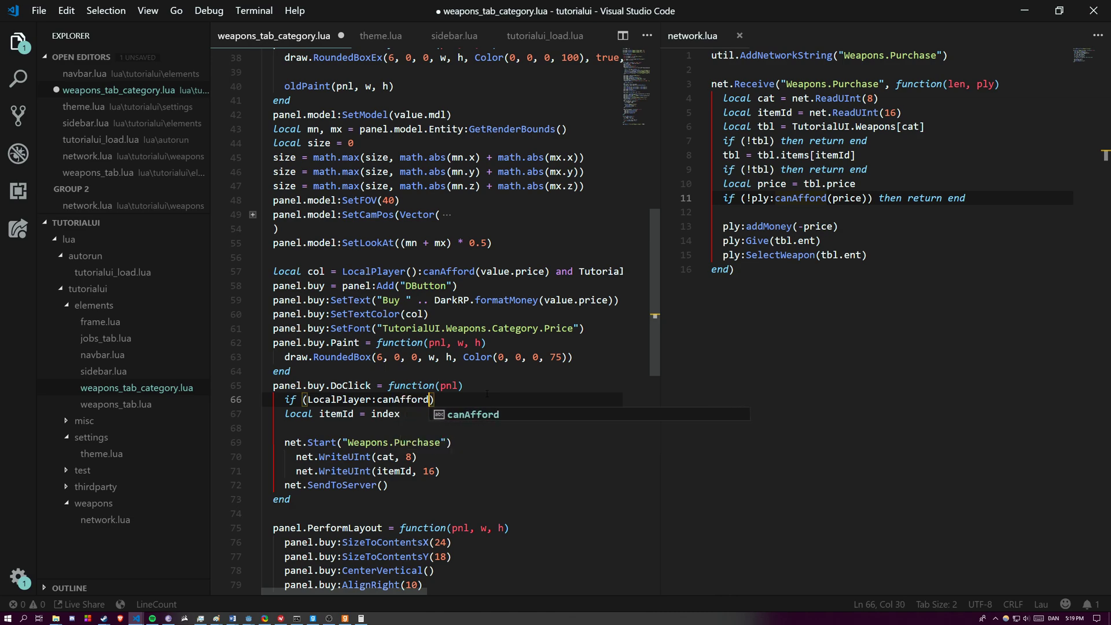
pyautogui.write('(value.price)) then return end')
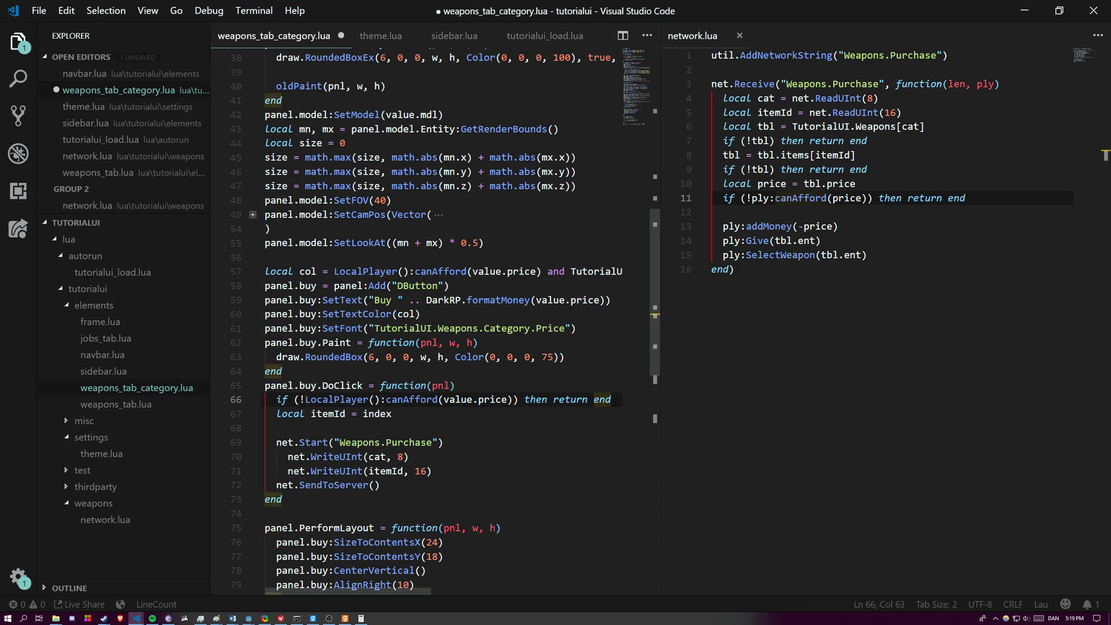
pyautogui.press('enter')
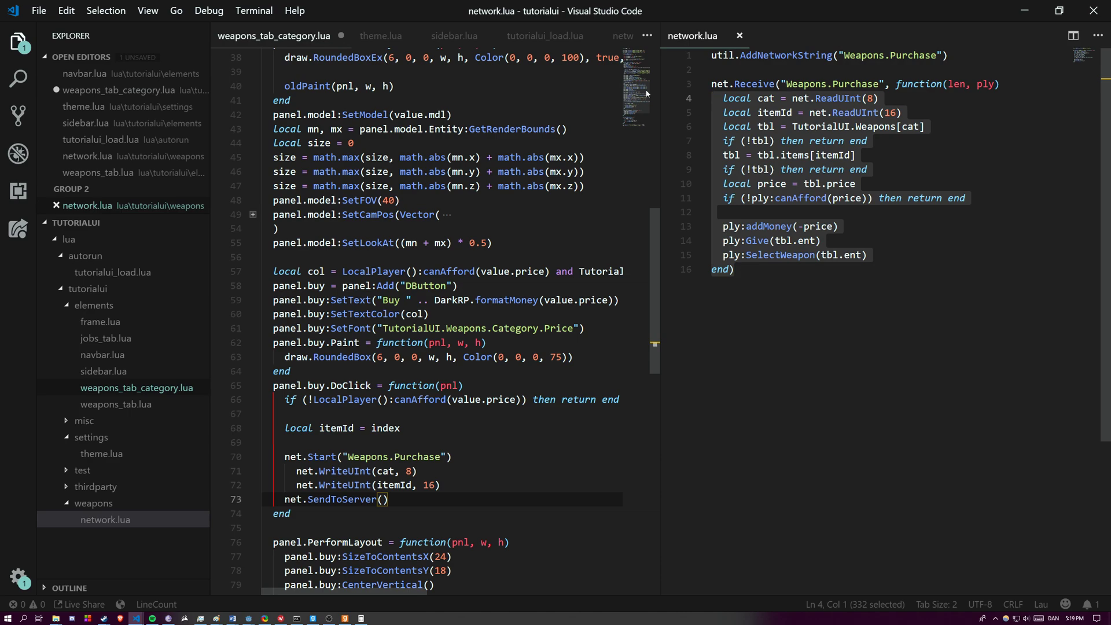
# Step: Select the validation and SelectWeapon lines in network.lua and add a line after canAfford
pyautogui.click(723, 99)
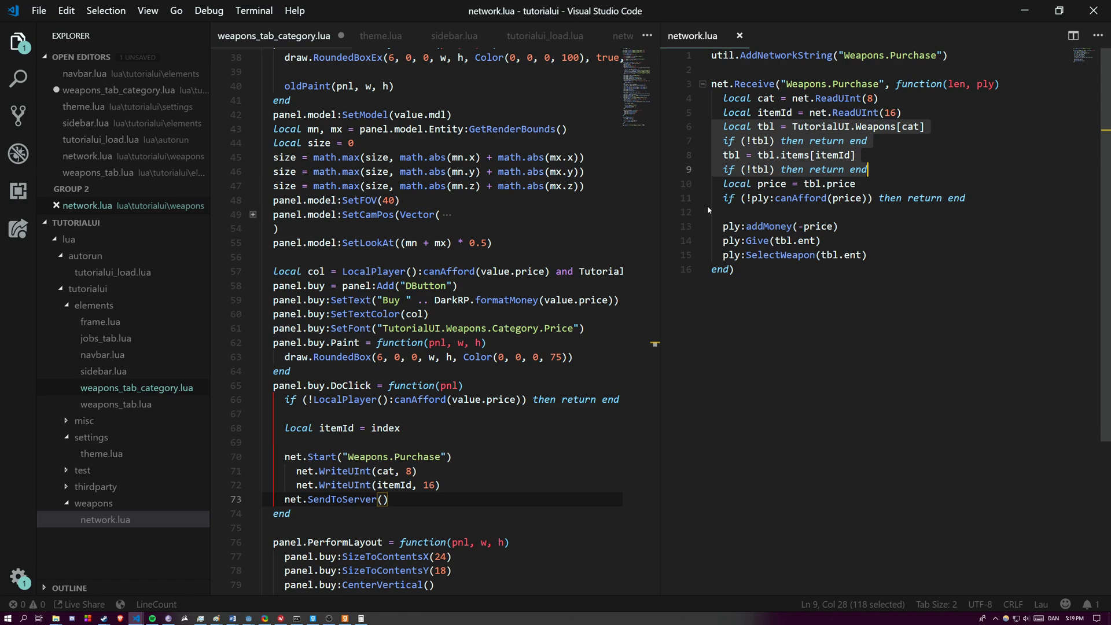
pyautogui.click(965, 198)
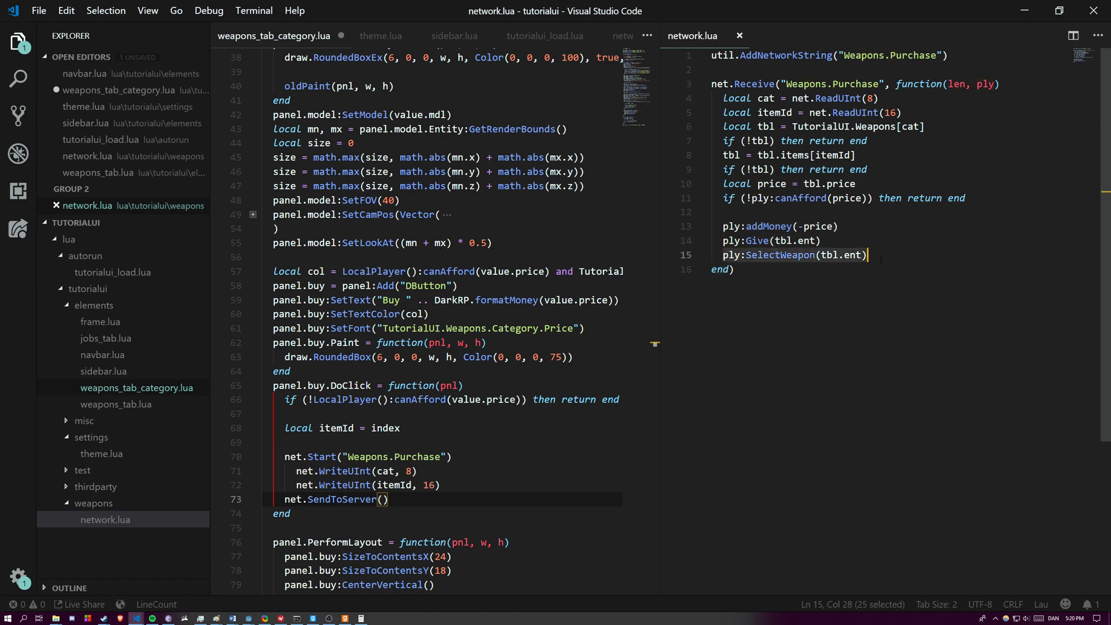
pyautogui.press('alt+tab')
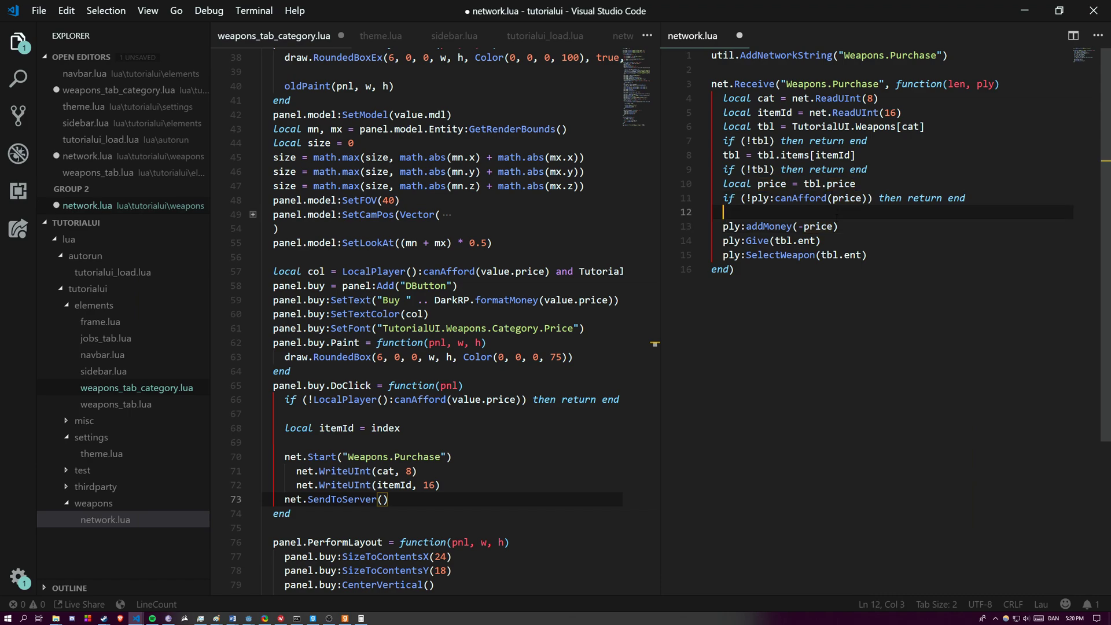
# Step: Add an 'if ply:HasWeapon(tbl.ent)' check printing 'You already have that weapon' to chat
pyautogui.write('if (!')
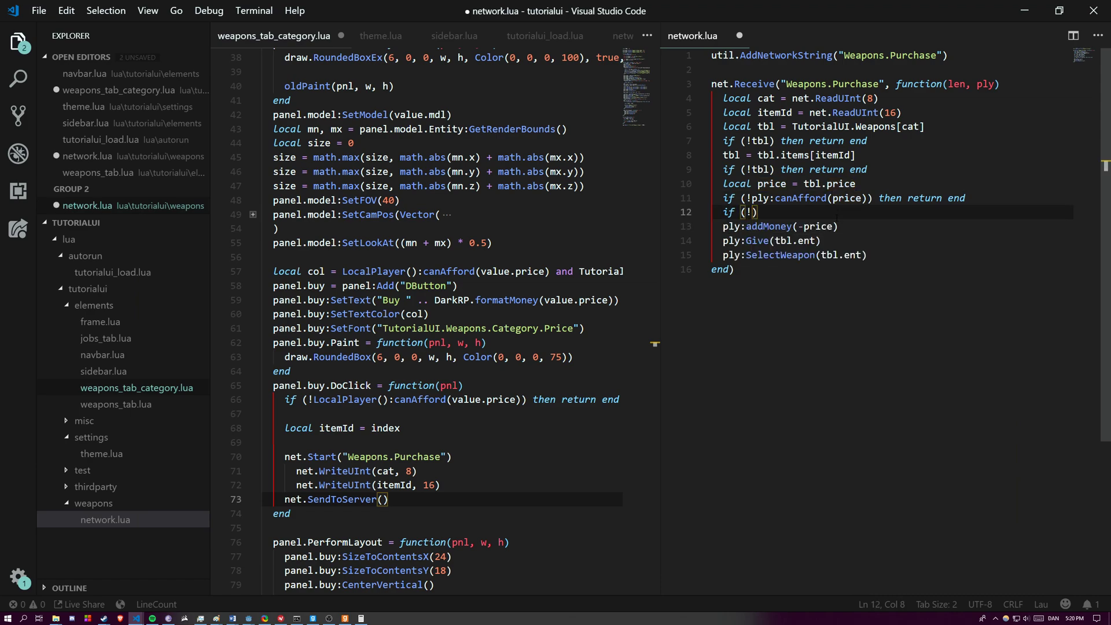
pyautogui.write('ply:HasWeapon()')
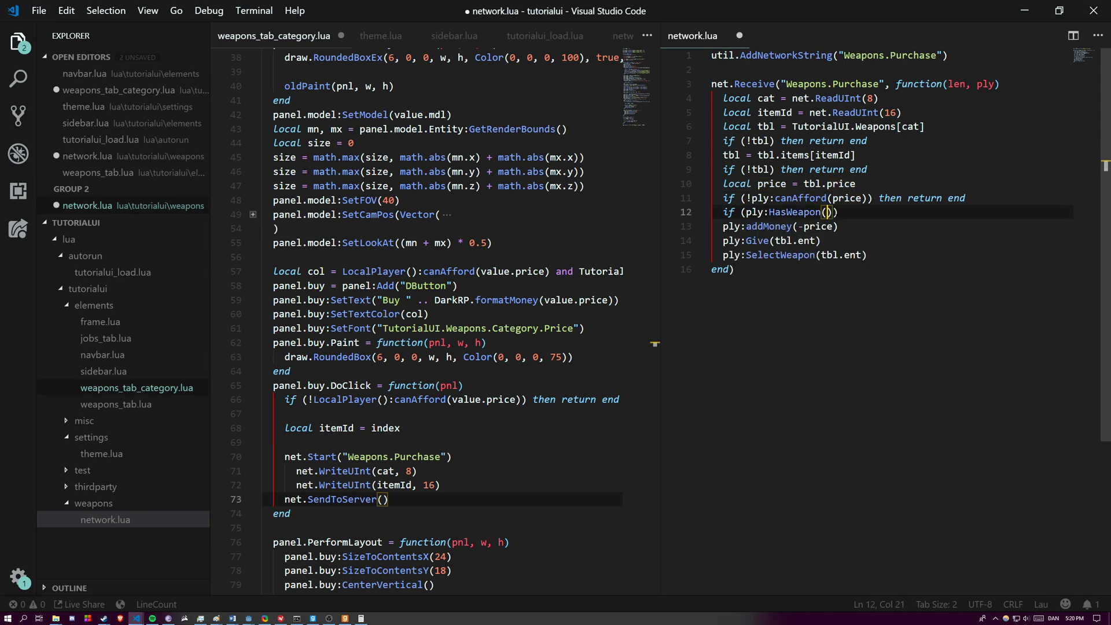
pyautogui.write('tbl.ent)) then return end')
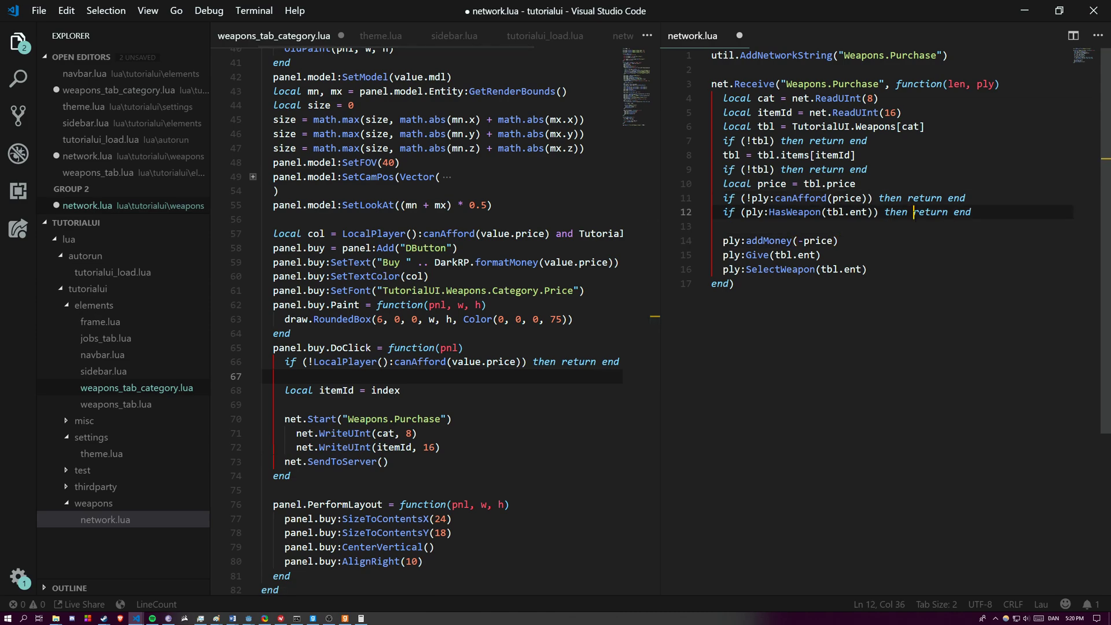
pyautogui.press('enter')
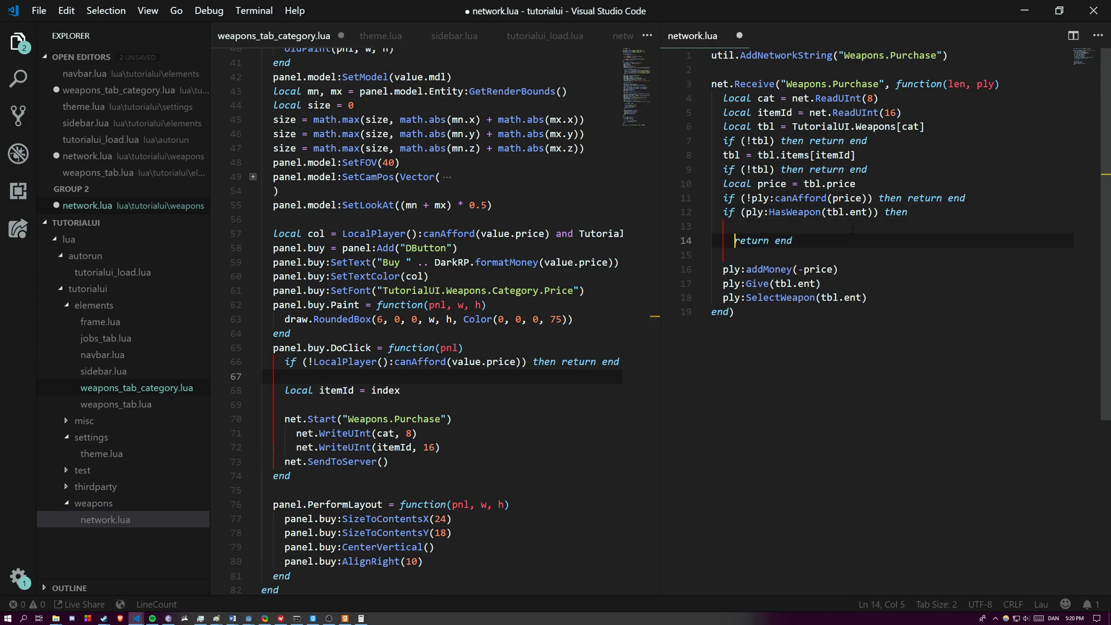
pyautogui.write('ply:ChatPrint("Y')
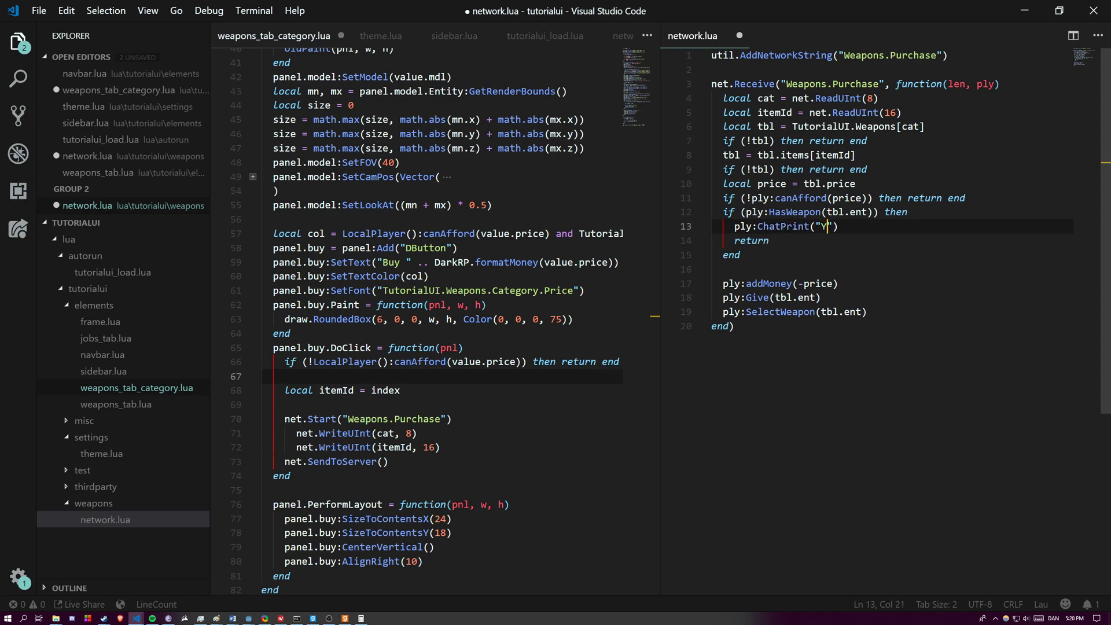
pyautogui.write('ou already have tha twea')
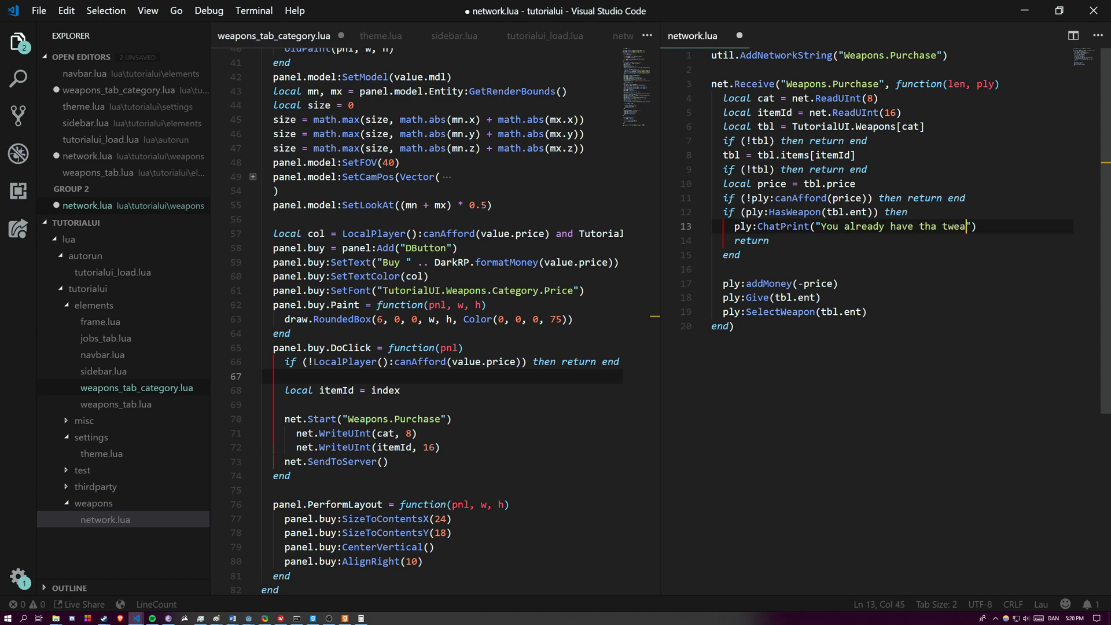
pyautogui.write('that weapon')
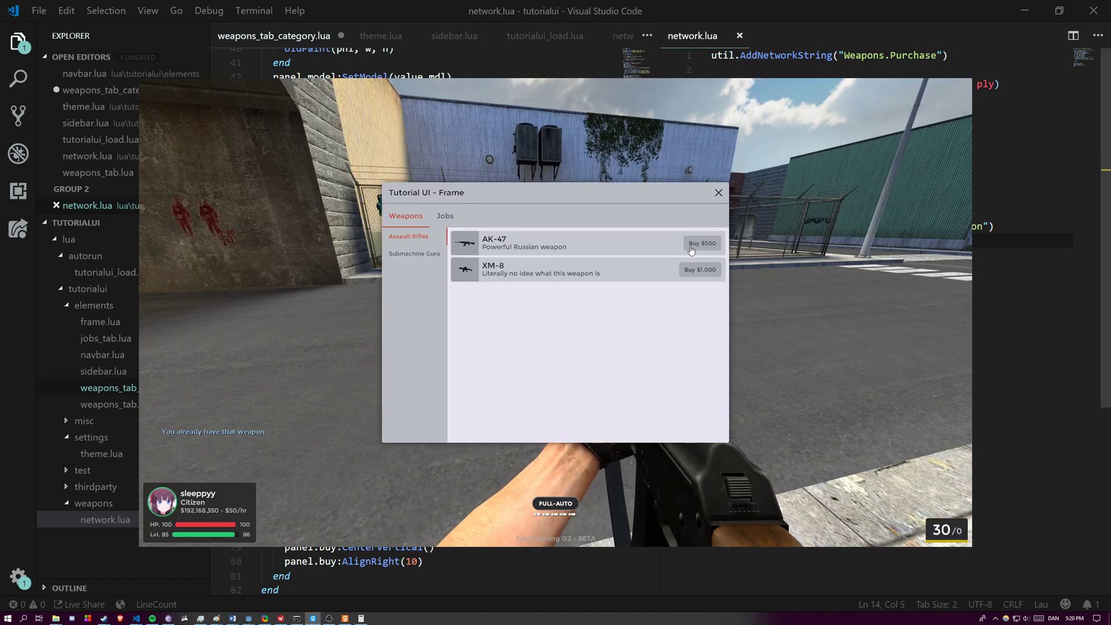
# Step: Try buying the AK-47 for $500 again, then close the shop frame
pyautogui.click(701, 242)
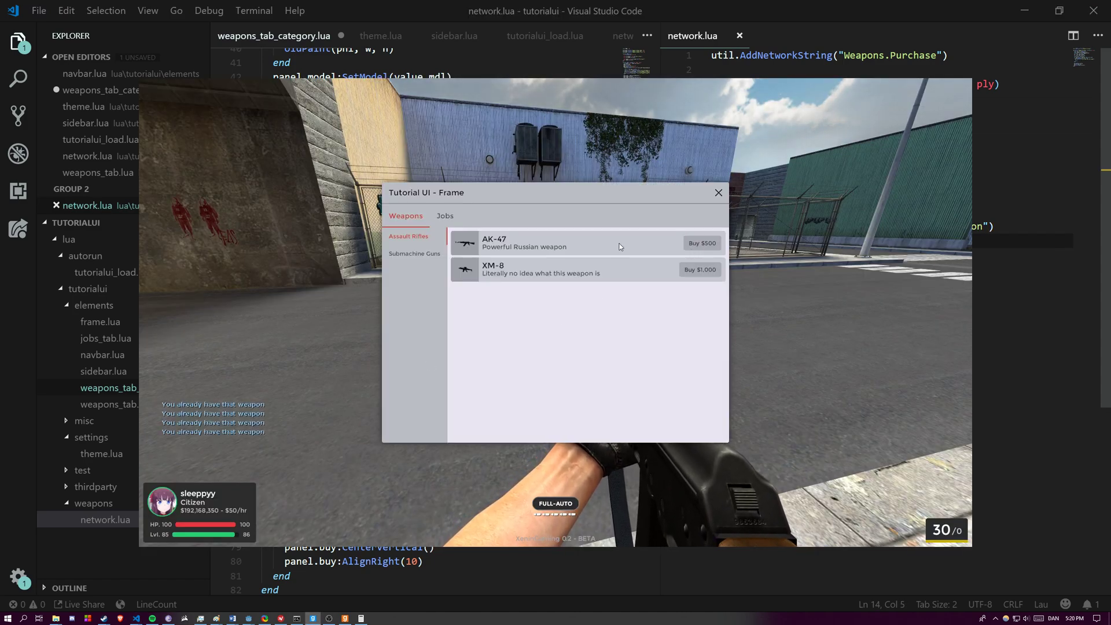
pyautogui.click(717, 192)
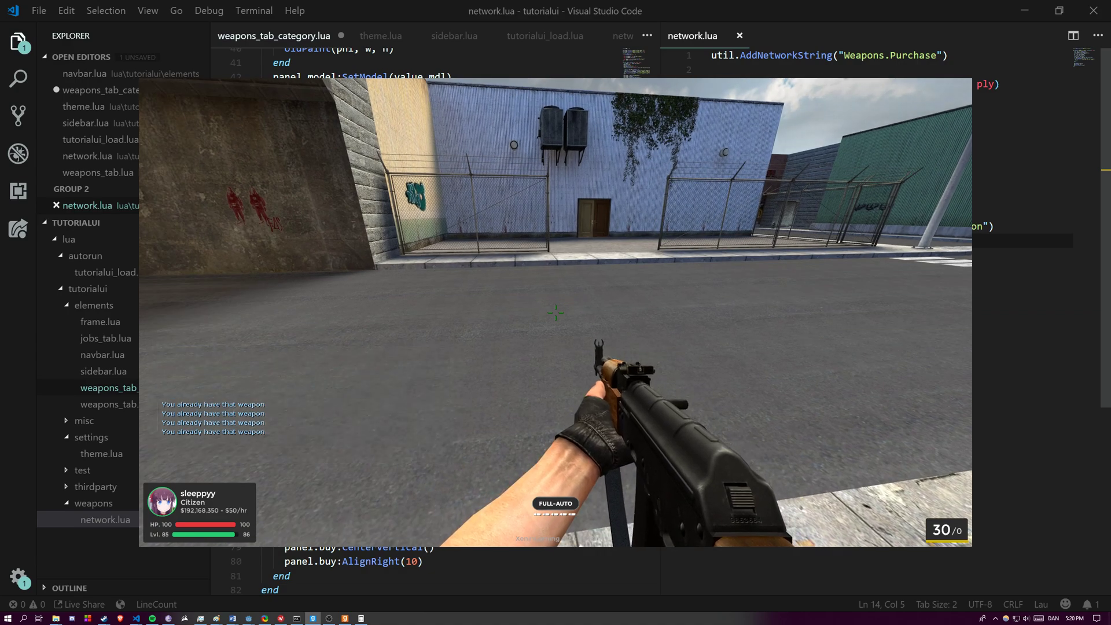